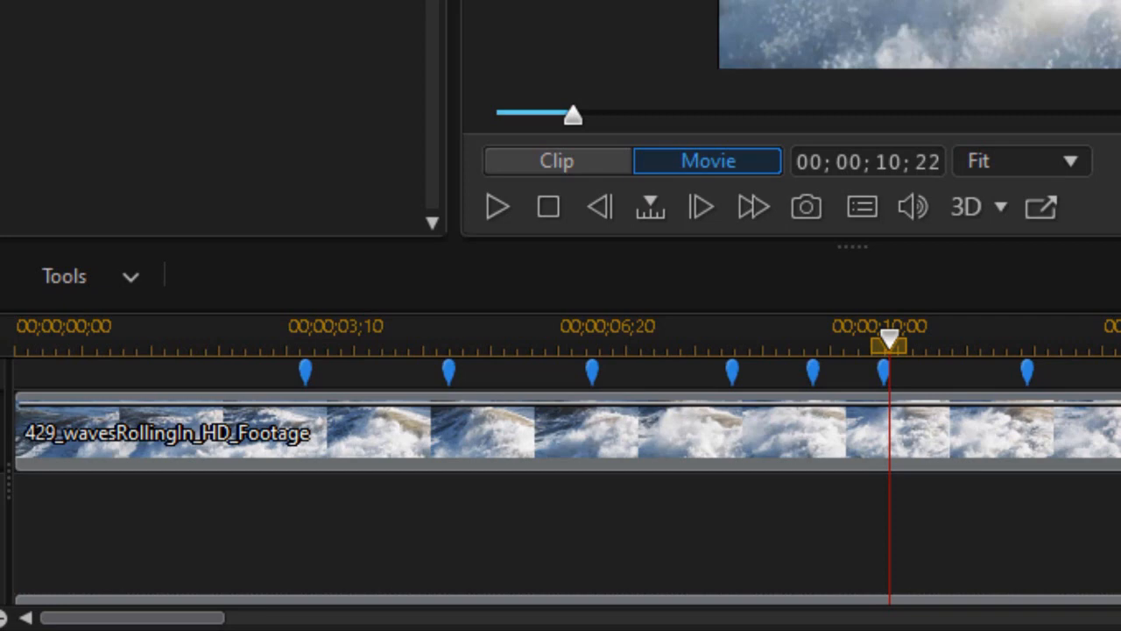
- Show the Minimalist Titles Pack templates in the Title Room library
{"action": "left_click", "coordinate": [447, 372]}
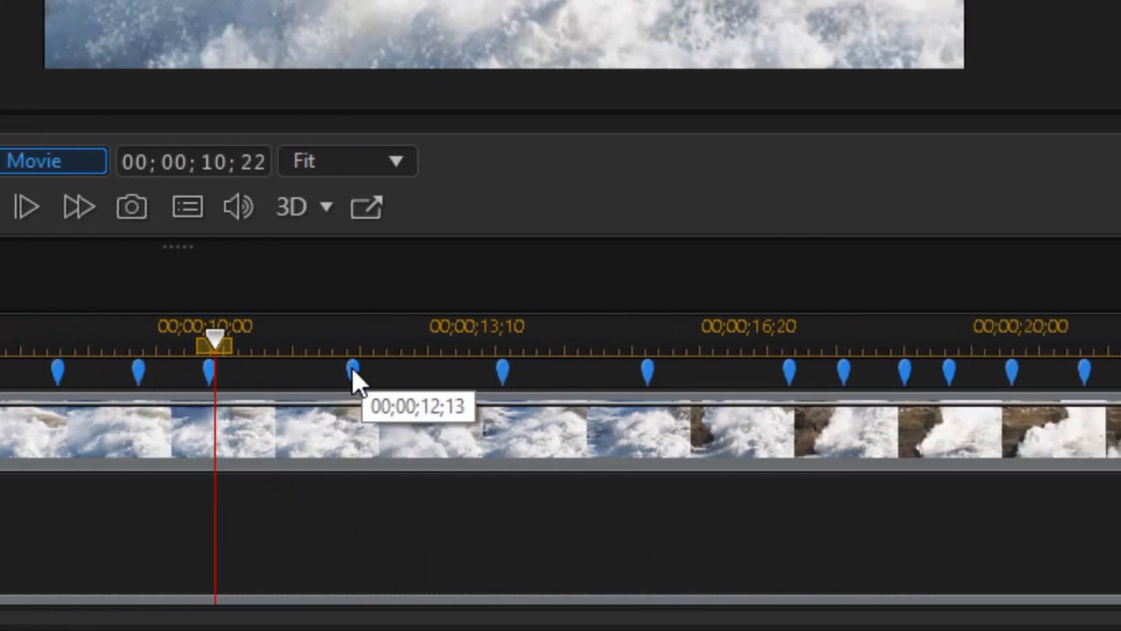
{"action": "mouse_move", "coordinate": [491, 385]}
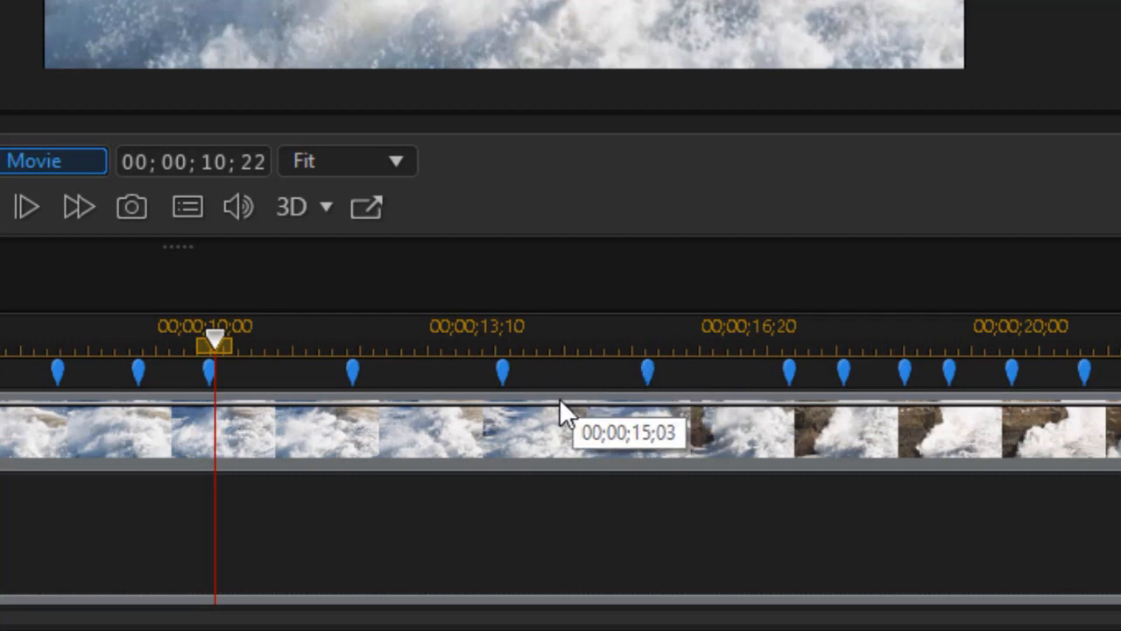
{"action": "mouse_move", "coordinate": [565, 408]}
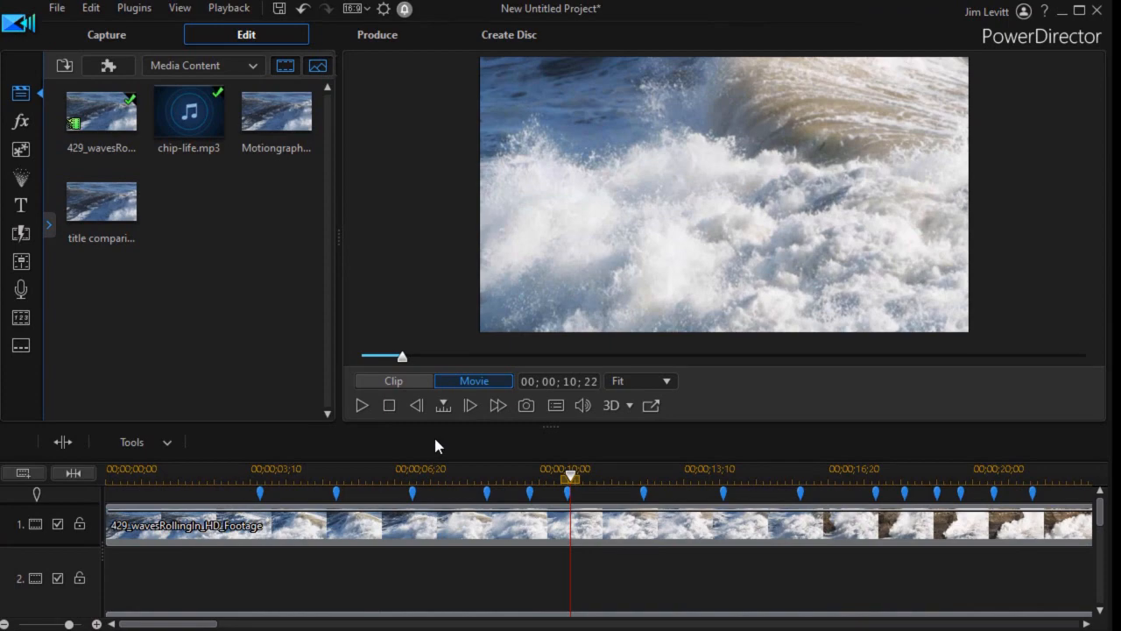
{"action": "mouse_move", "coordinate": [21, 204]}
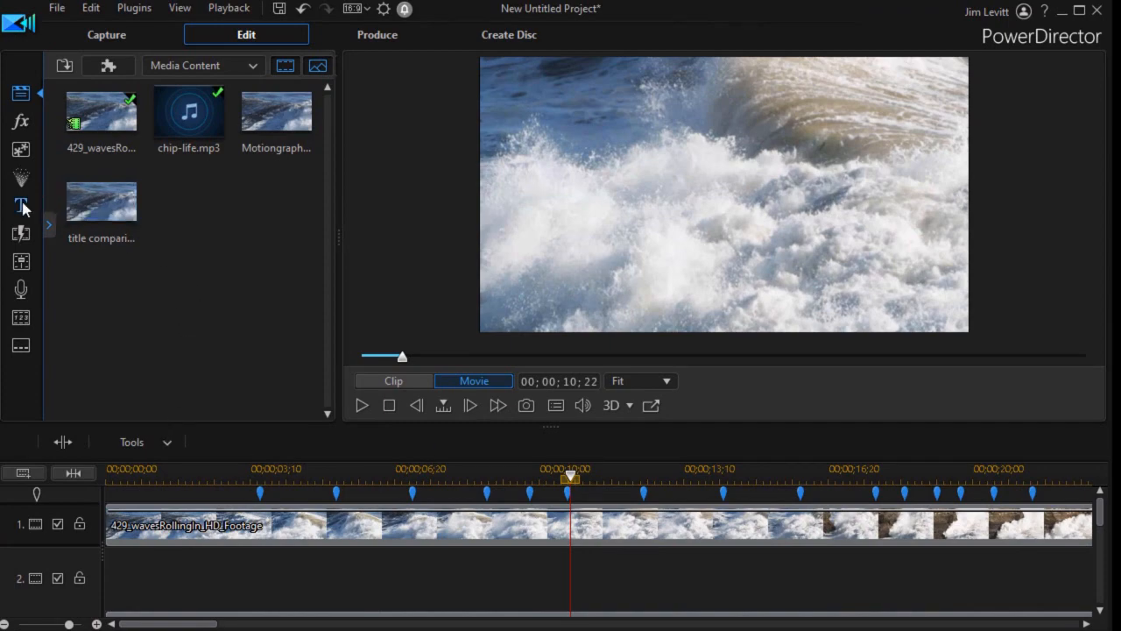
{"action": "left_click", "coordinate": [21, 205]}
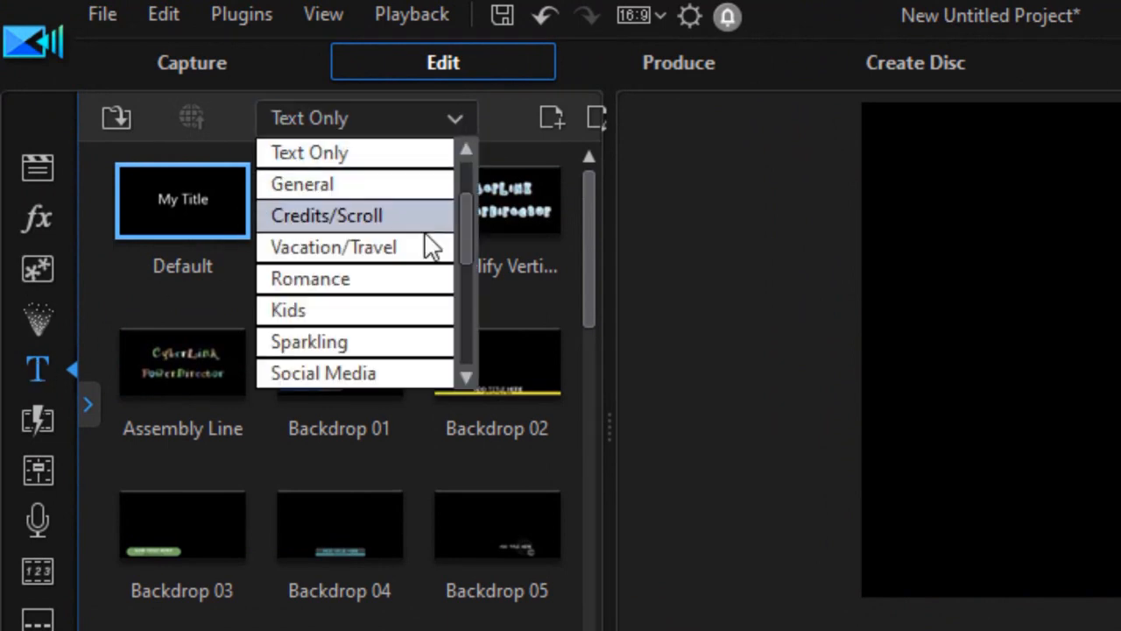
{"action": "scroll", "scroll_direction": "down", "scroll_amount": 3}
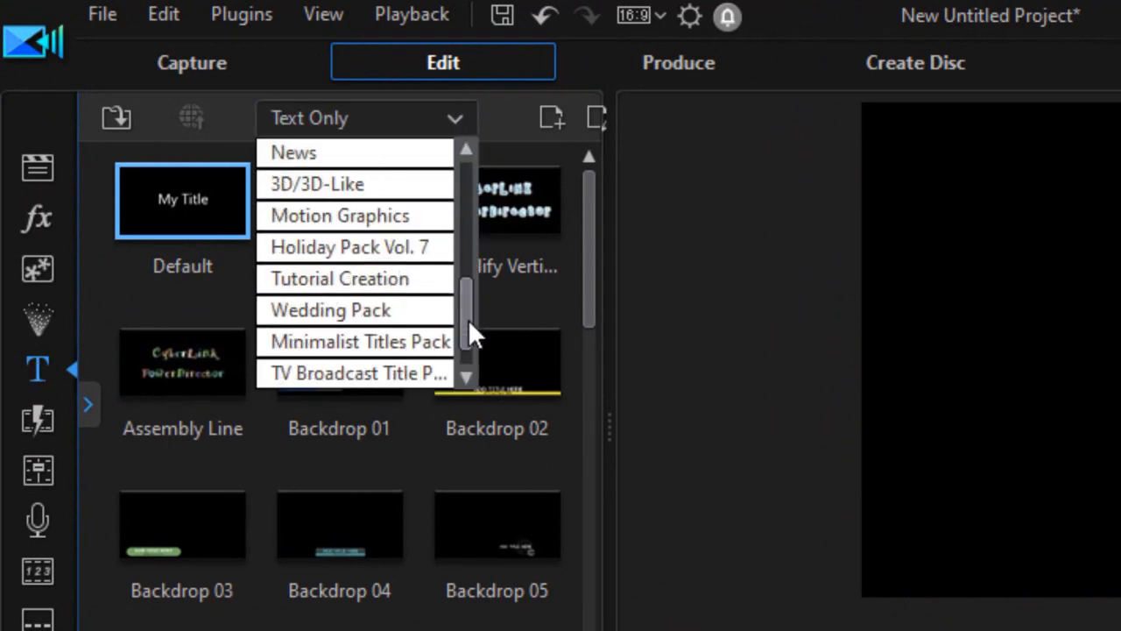
{"action": "left_click", "coordinate": [359, 342]}
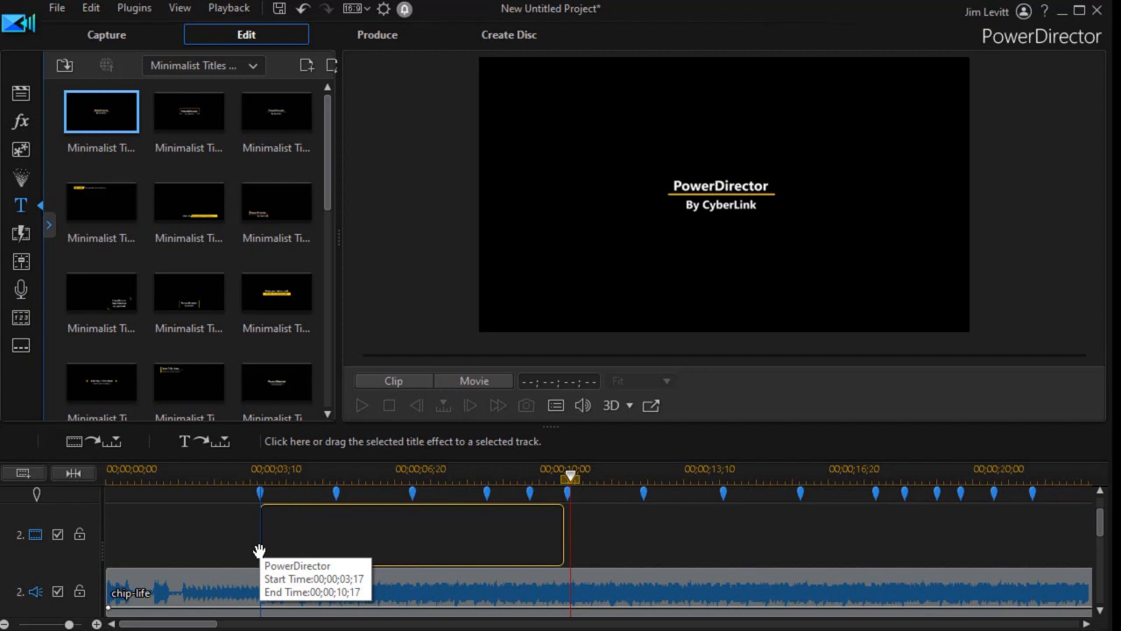
- Select the newly placed Minimalist title clip on track 2
{"action": "left_click", "coordinate": [412, 535]}
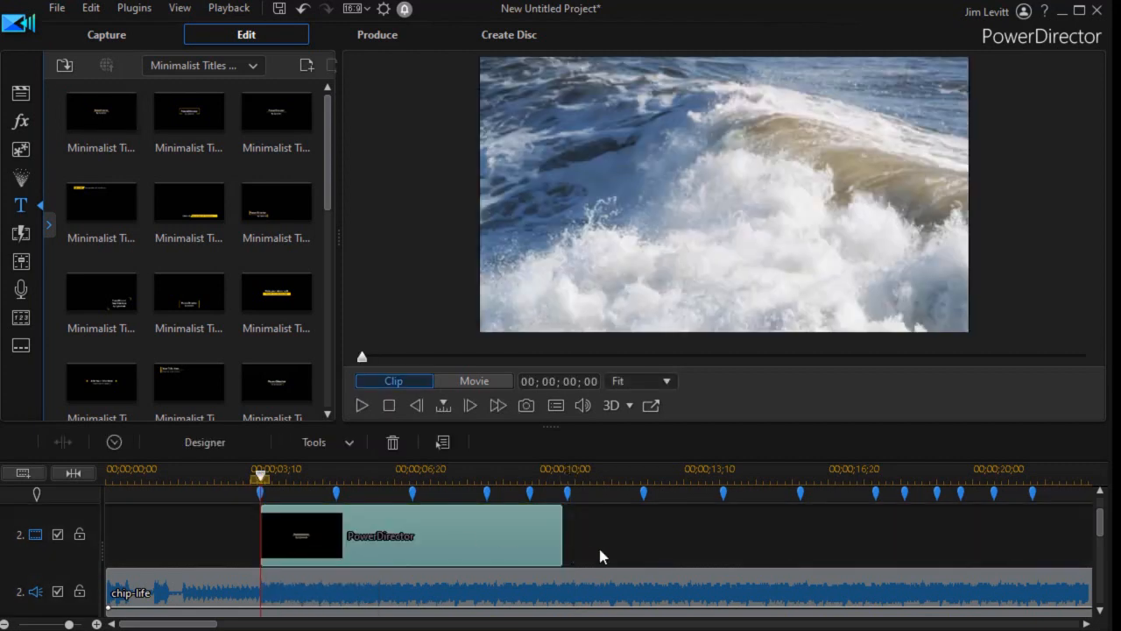
{"action": "mouse_move", "coordinate": [346, 524]}
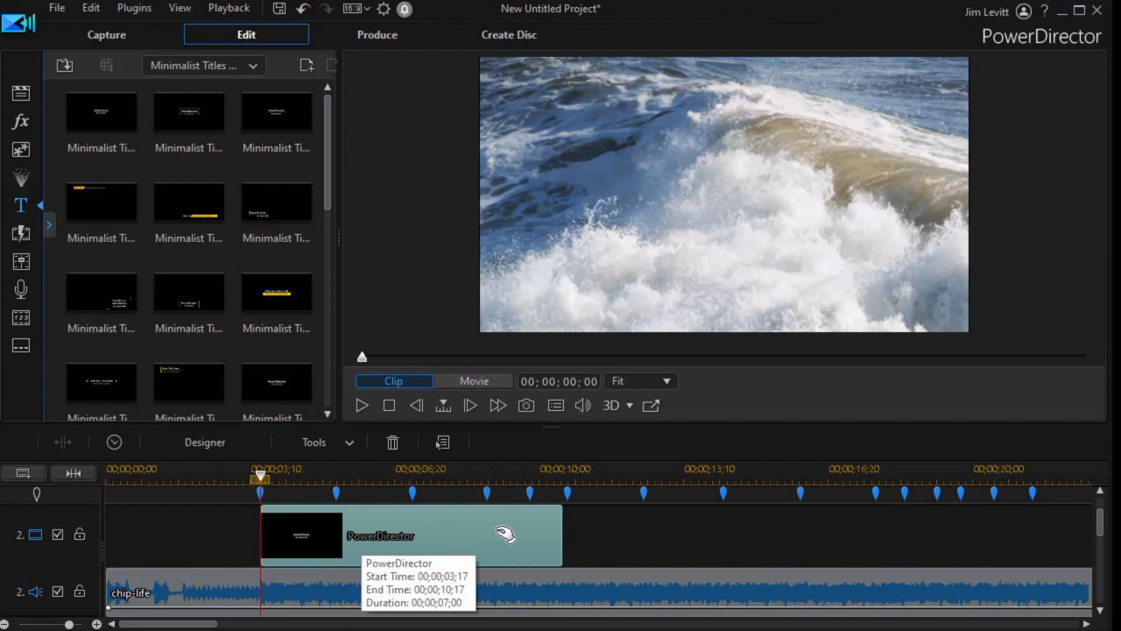
{"action": "mouse_move", "coordinate": [646, 547]}
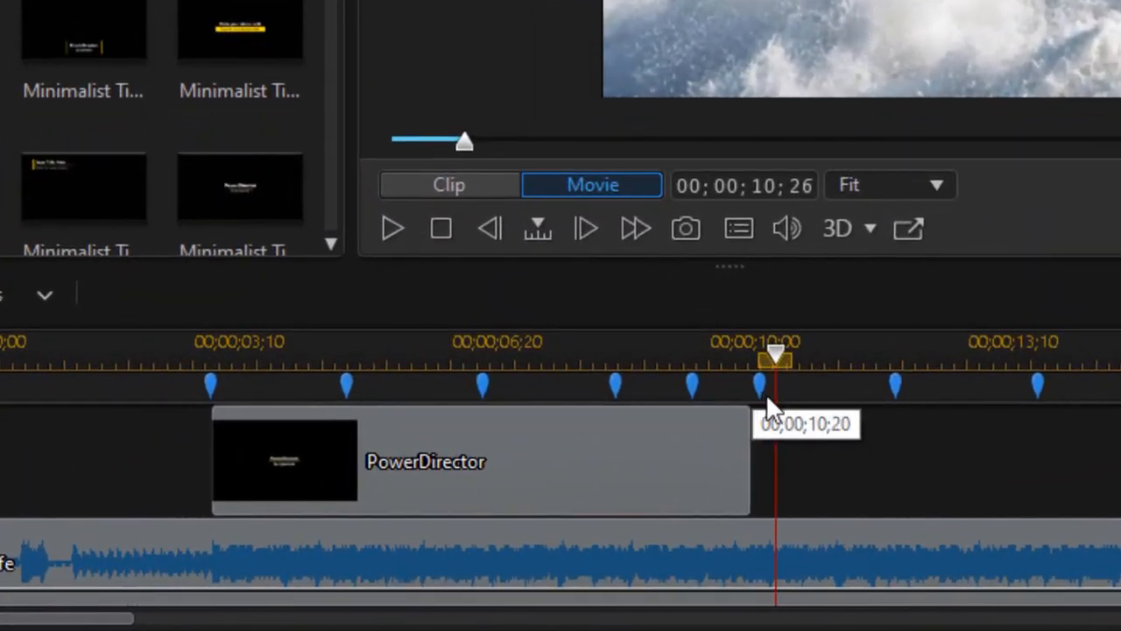
{"action": "mouse_move", "coordinate": [740, 451]}
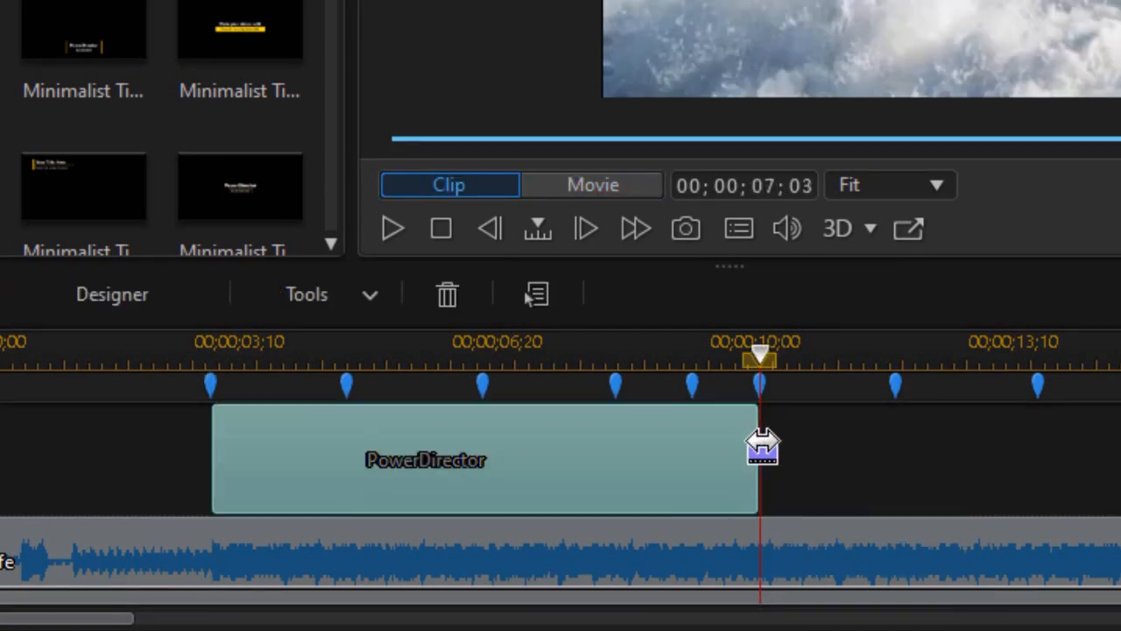
{"action": "mouse_move", "coordinate": [561, 463]}
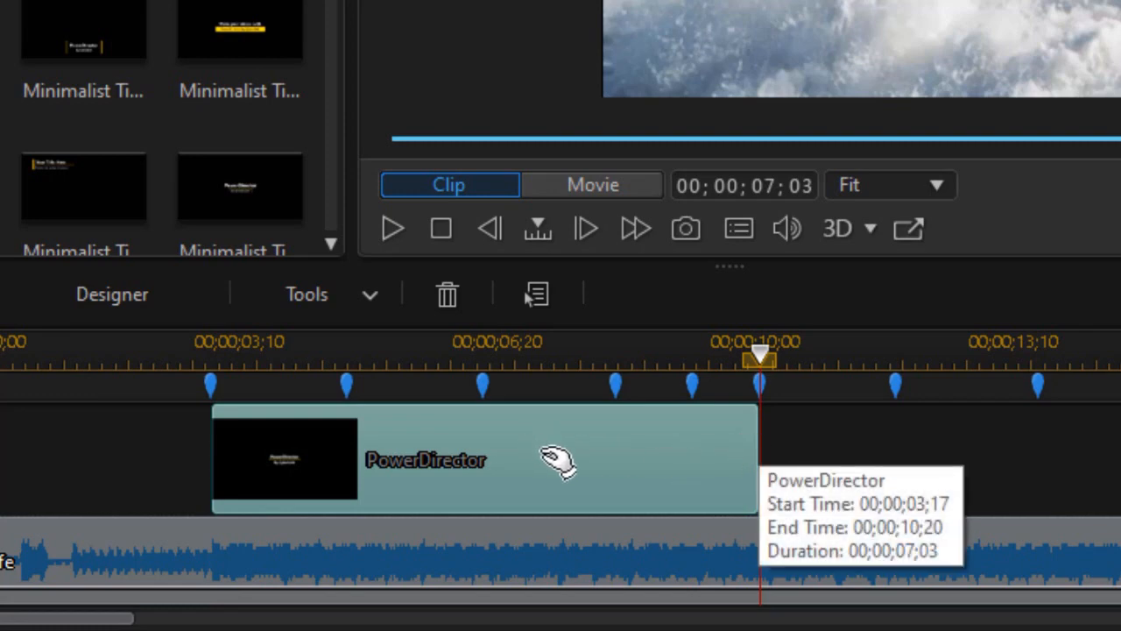
{"action": "mouse_move", "coordinate": [622, 445]}
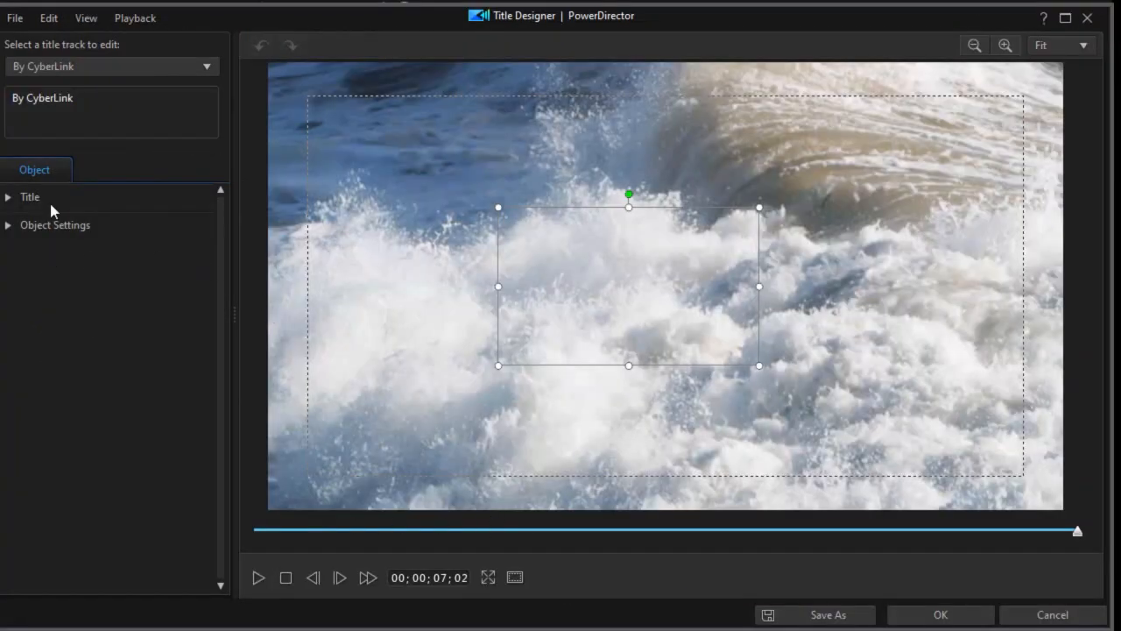
{"action": "mouse_move", "coordinate": [479, 509]}
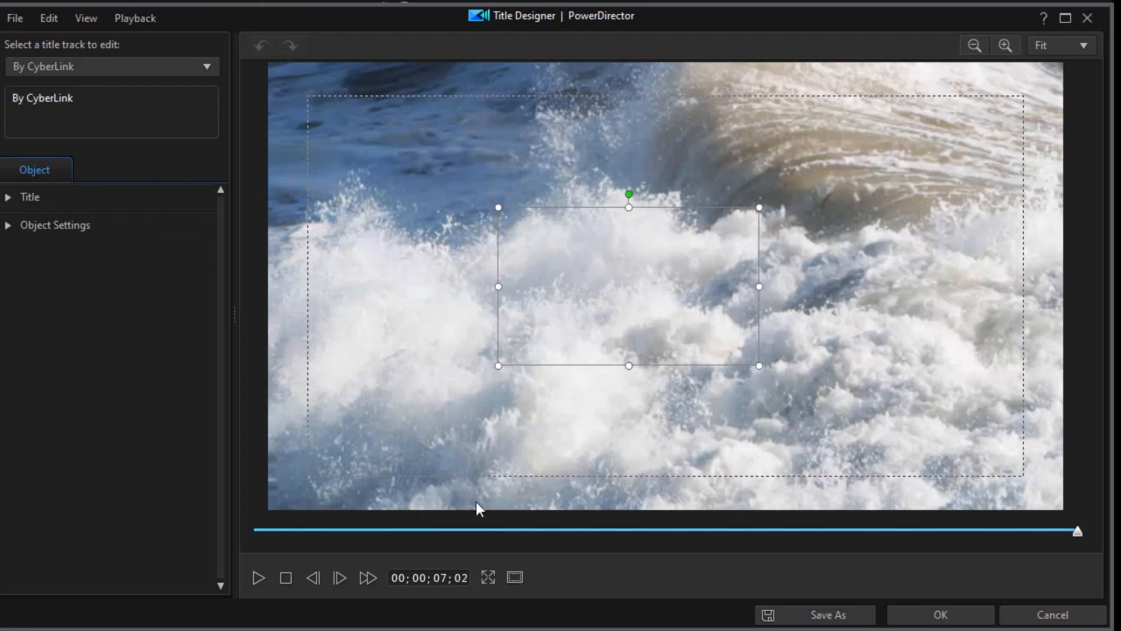
{"action": "mouse_move", "coordinate": [1094, 545]}
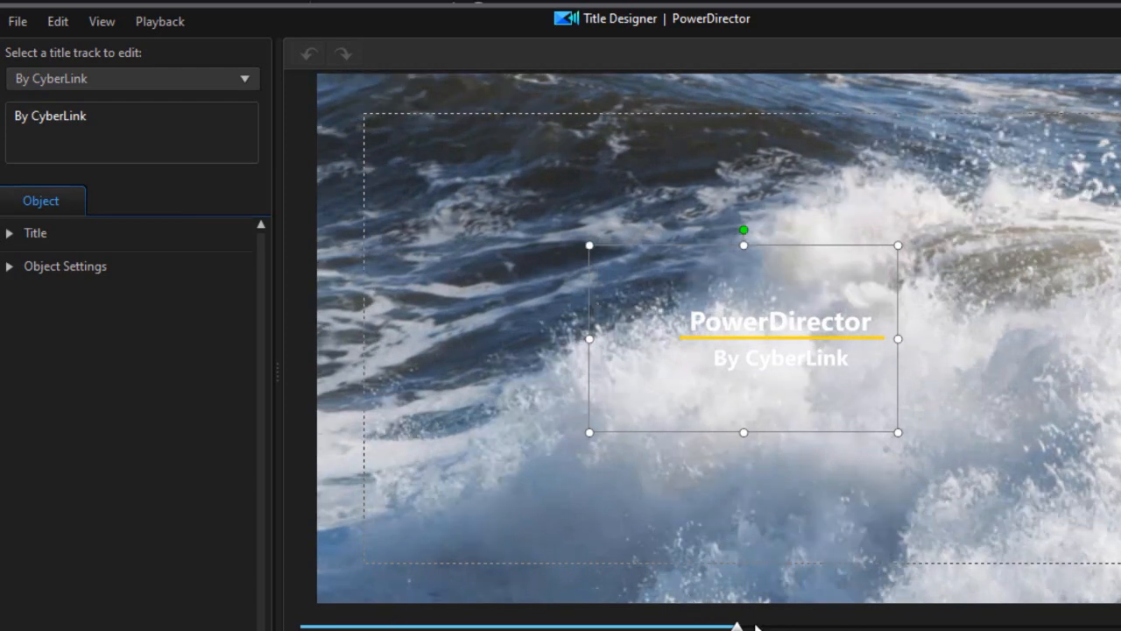
{"action": "mouse_move", "coordinate": [729, 515]}
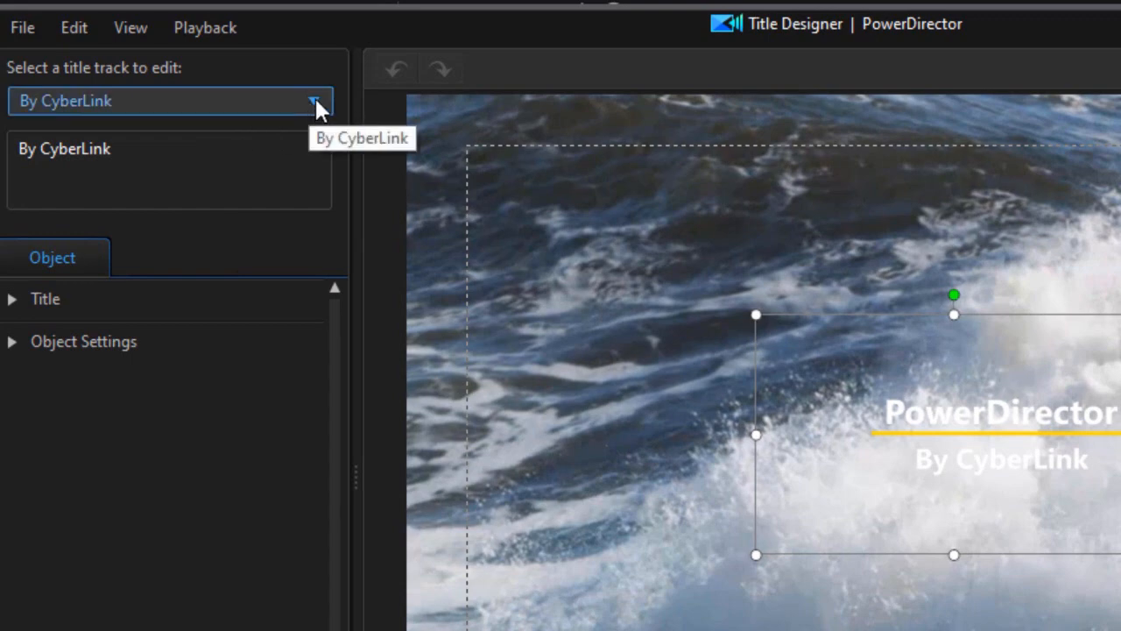
- Retype the first title line as Ocean Waves and colour it dark red
{"action": "left_click", "coordinate": [313, 101]}
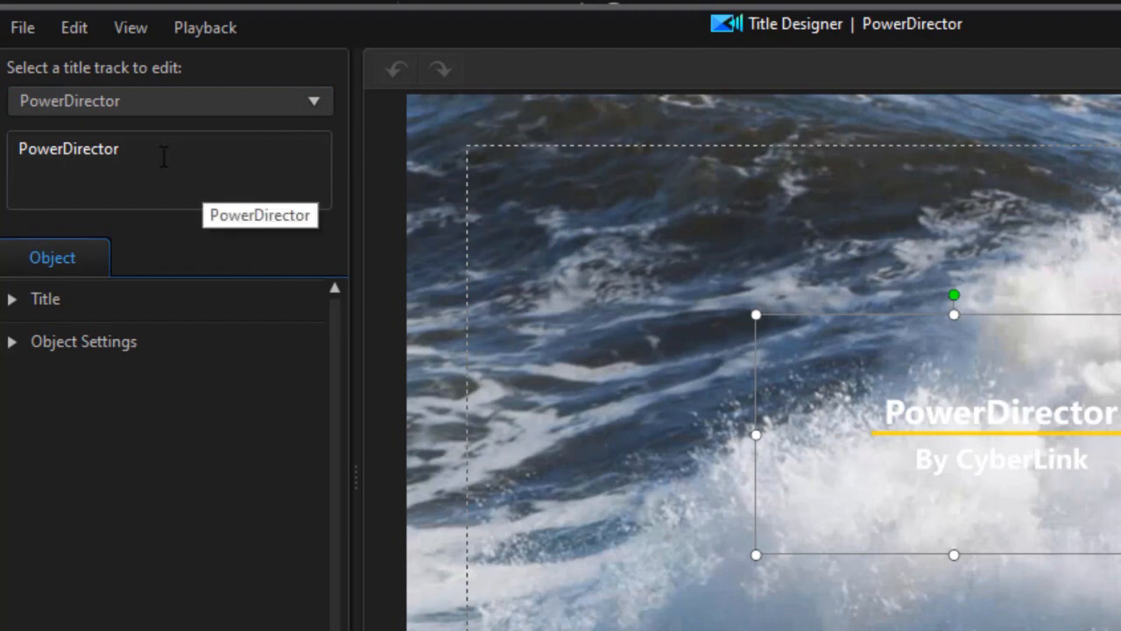
{"action": "double_click", "coordinate": [68, 149]}
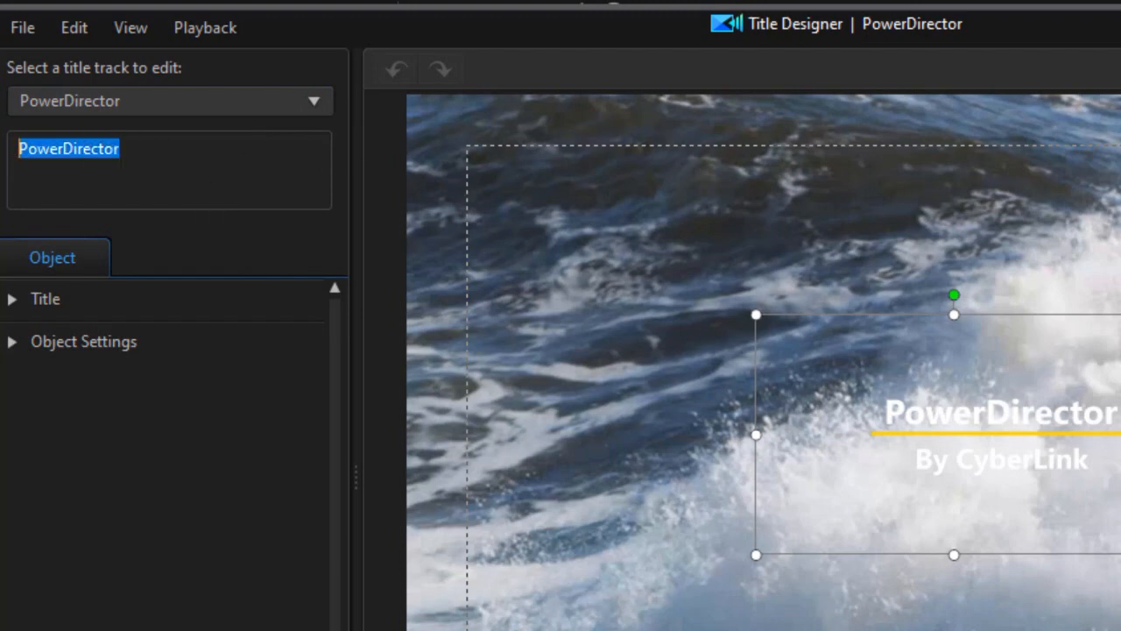
{"action": "type", "text": "Ocean Waves"}
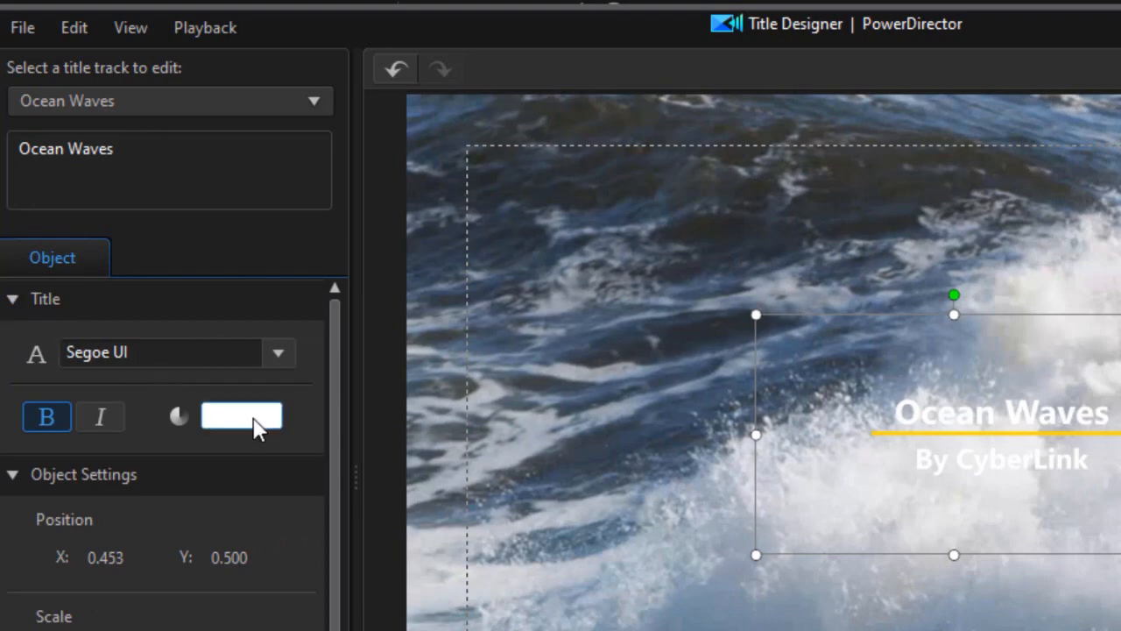
{"action": "left_click", "coordinate": [241, 416]}
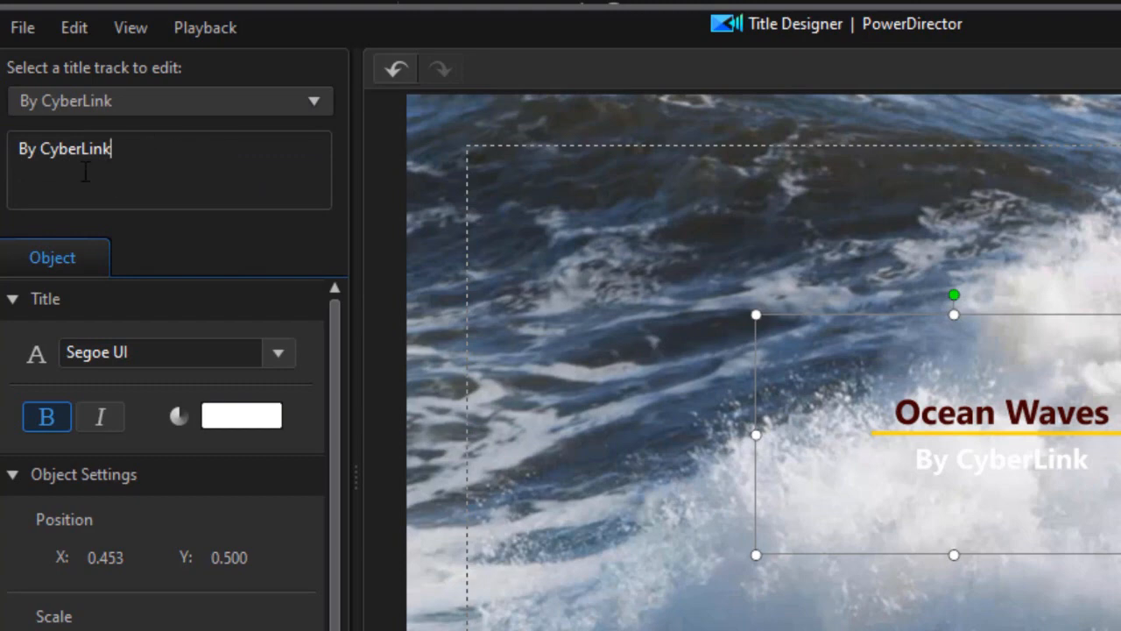
- Replace the By CyberLink subtitle with High Tide
{"action": "triple_click", "coordinate": [64, 149]}
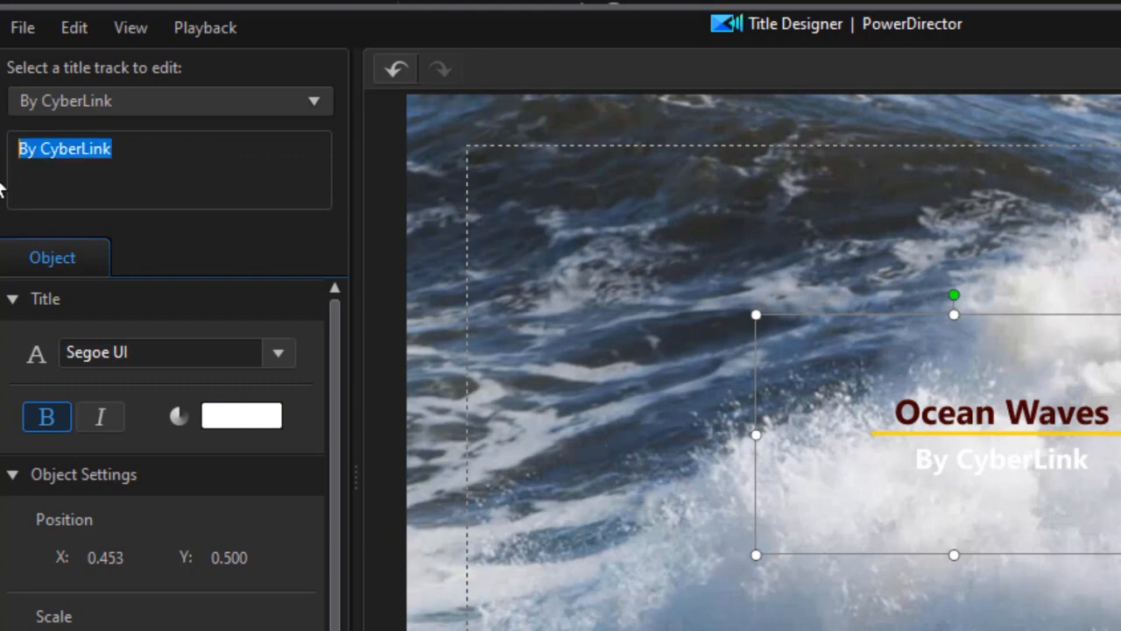
{"action": "type", "text": "High Tide"}
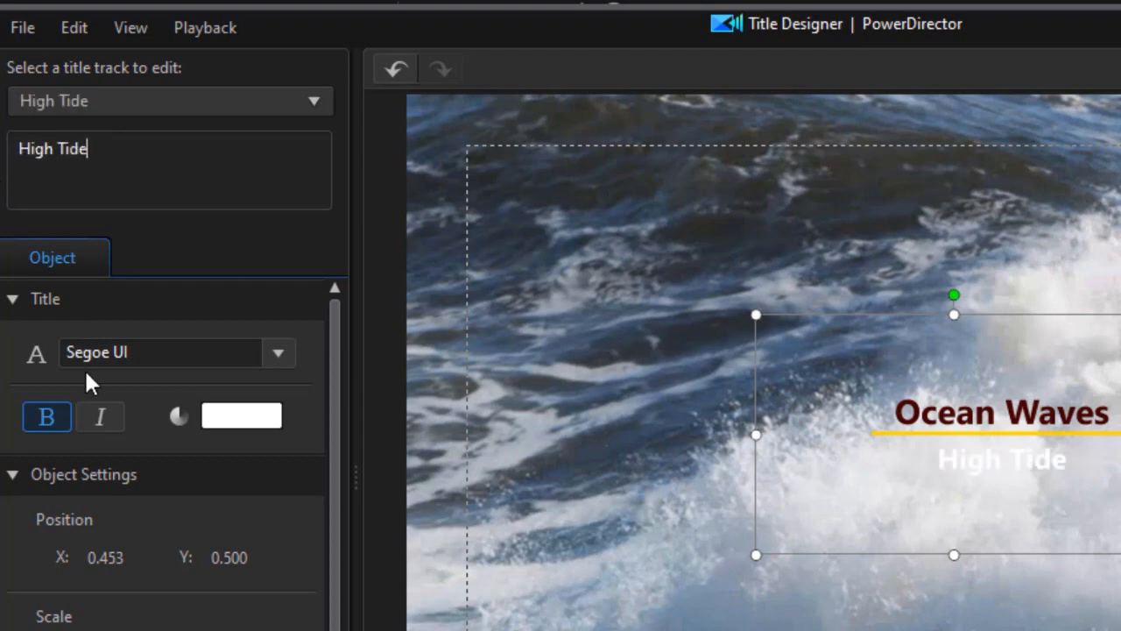
- Bring up the font colour picker for the High Tide text
{"action": "left_click", "coordinate": [242, 416]}
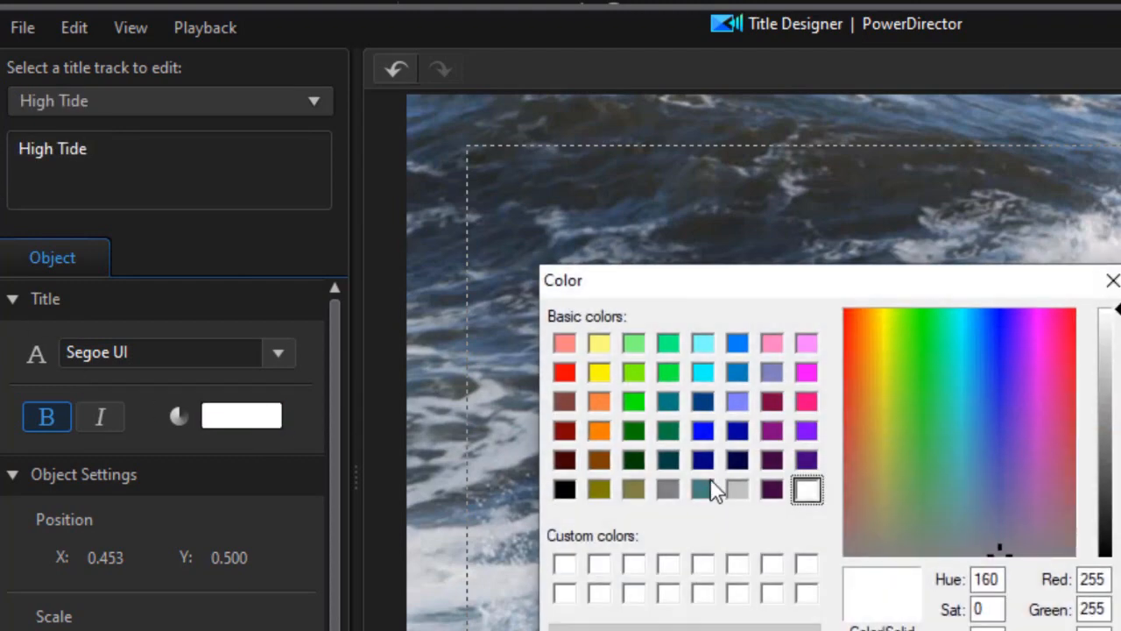
{"action": "mouse_move", "coordinate": [710, 443]}
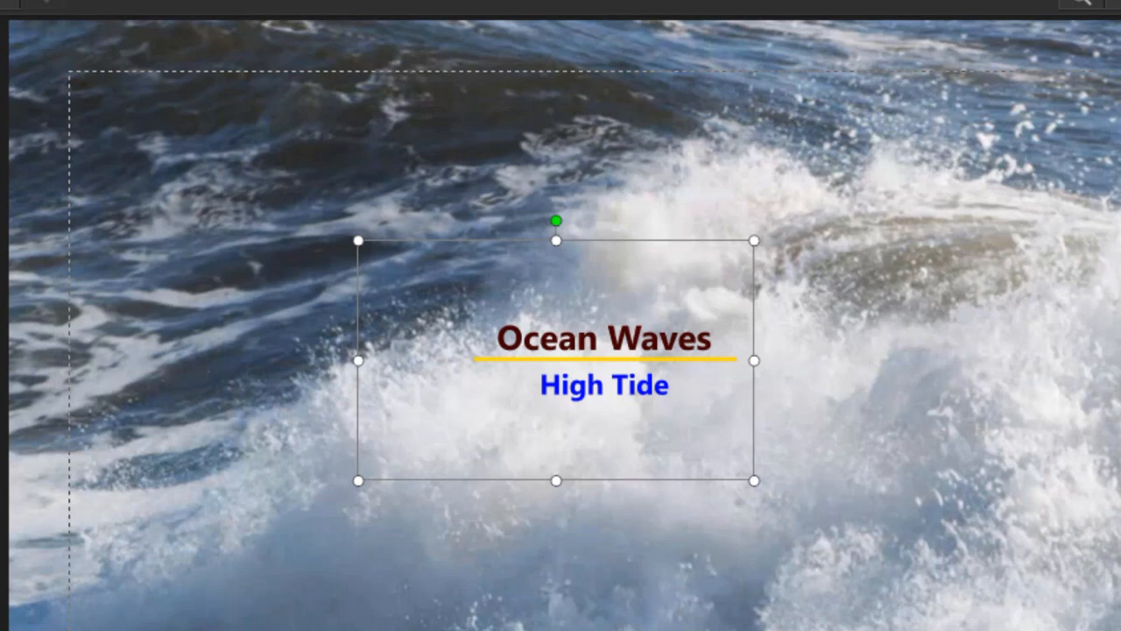
{"action": "mouse_move", "coordinate": [571, 360]}
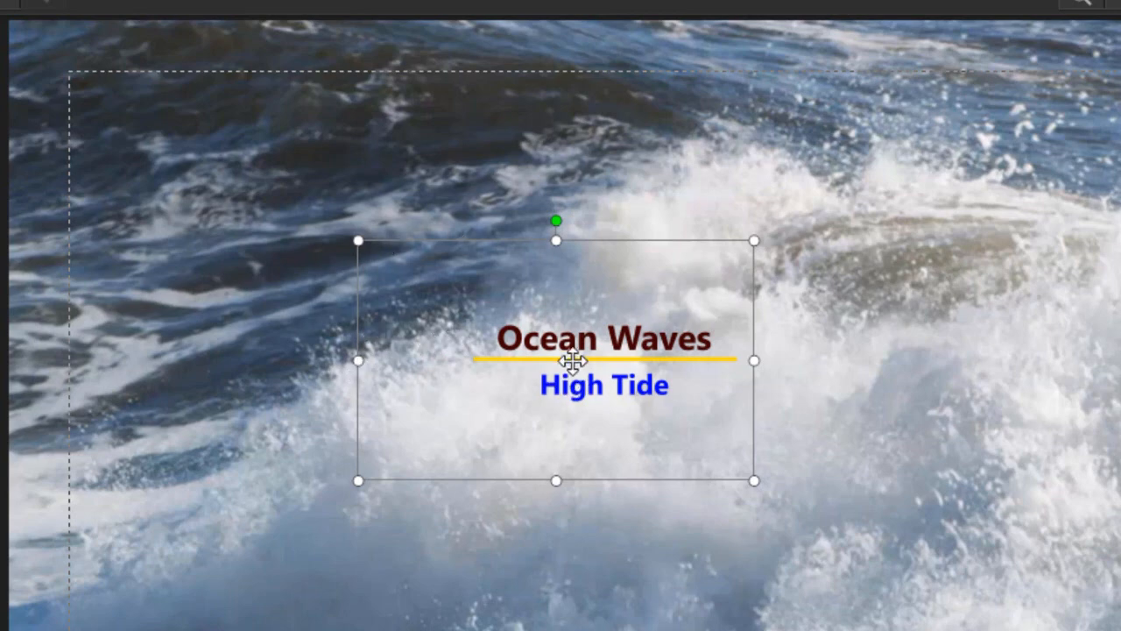
{"action": "mouse_move", "coordinate": [500, 305]}
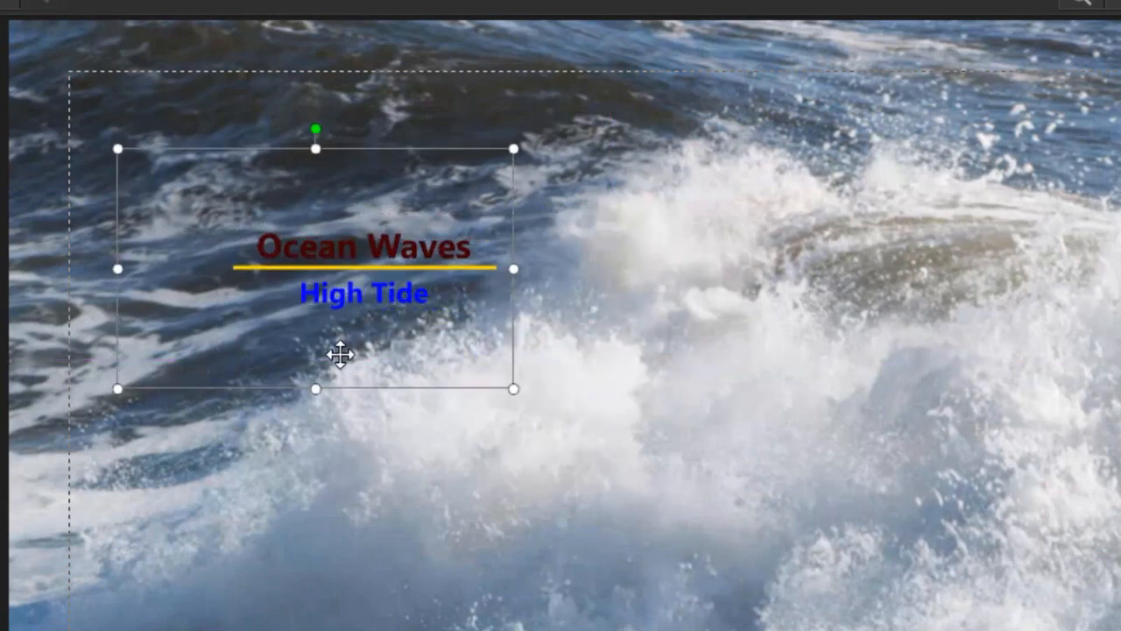
- Reposition the title, then scale it up and centre it over the waves
{"action": "left_click_drag", "start_coordinate": [341, 355], "coordinate": [830, 557]}
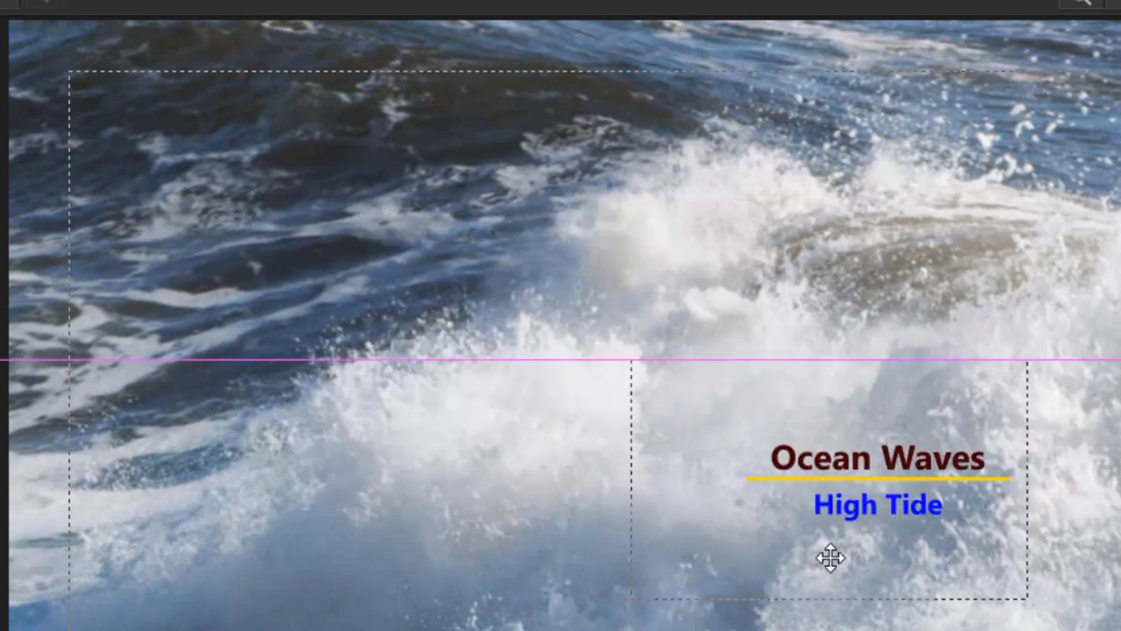
{"action": "left_click", "coordinate": [831, 557]}
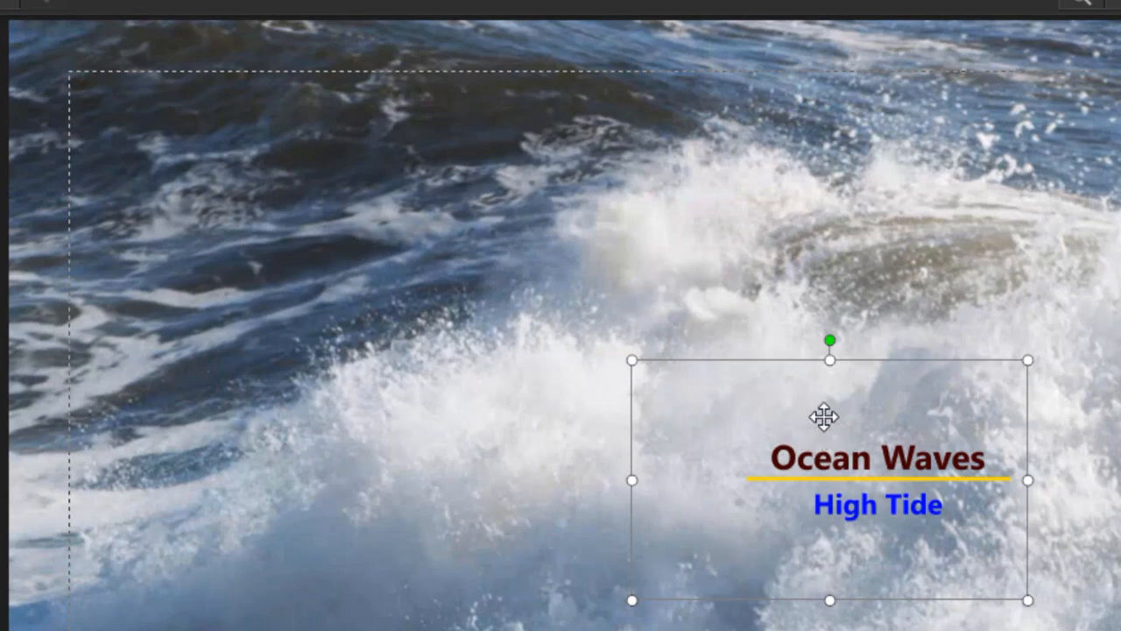
{"action": "mouse_move", "coordinate": [631, 359]}
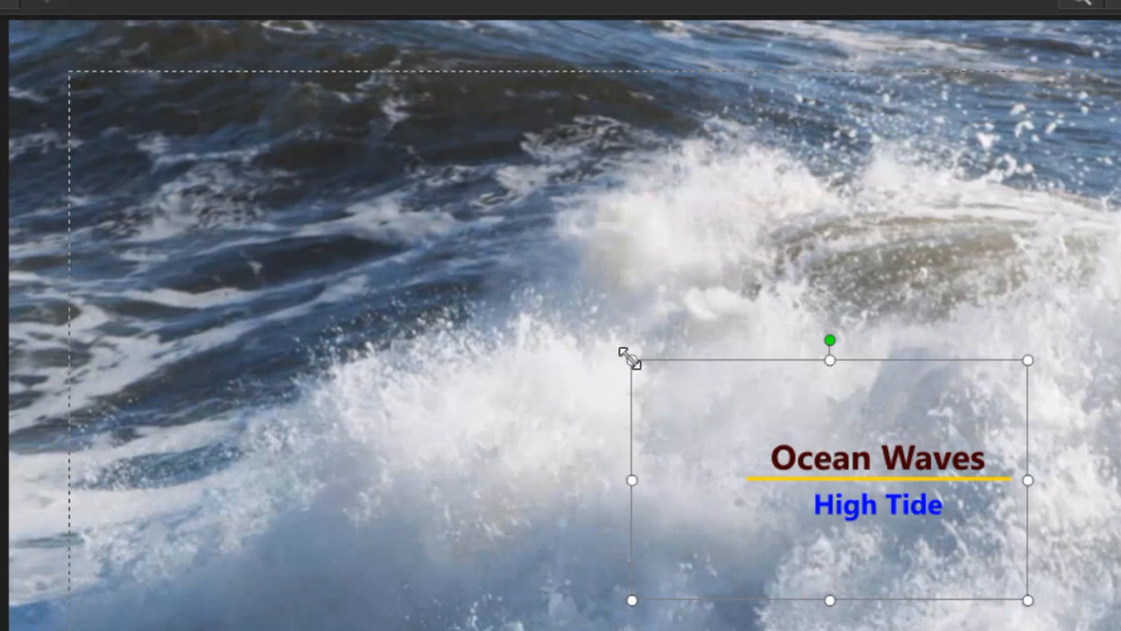
{"action": "left_click_drag", "start_coordinate": [629, 359], "coordinate": [162, 101]}
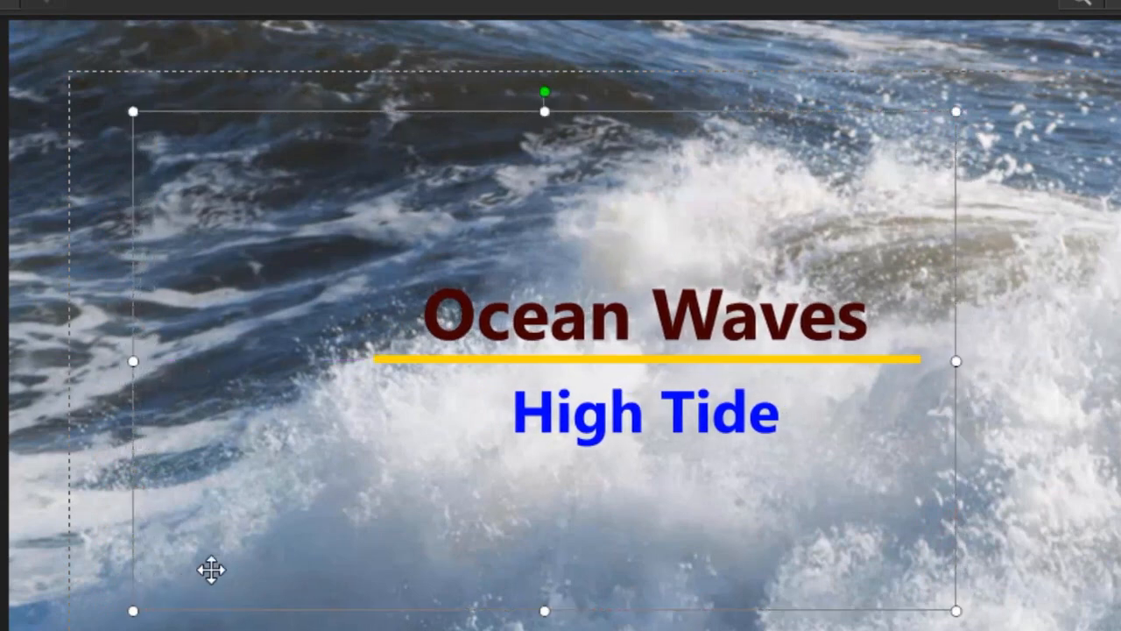
{"action": "mouse_move", "coordinate": [561, 377]}
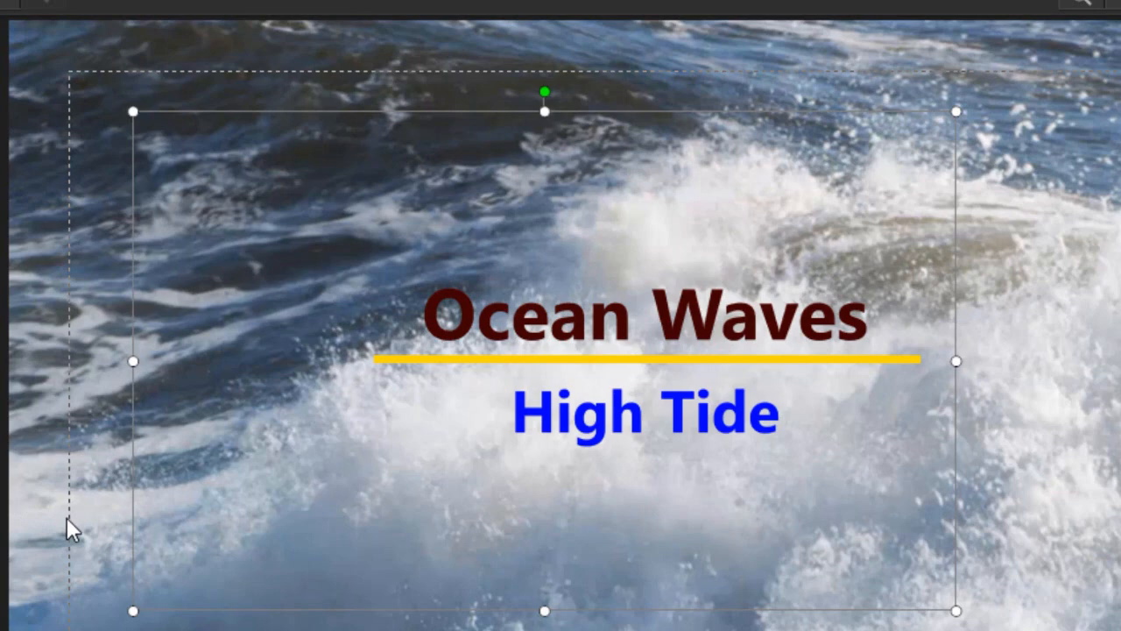
{"action": "mouse_move", "coordinate": [688, 414]}
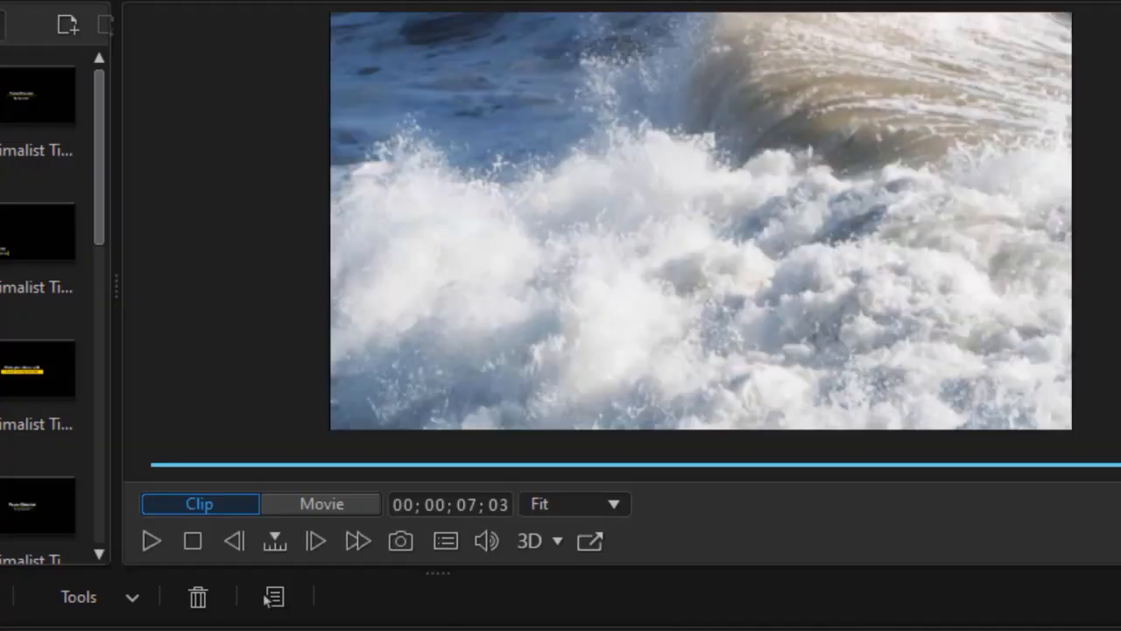
- Add the customized Ocean Waves title to track 2 at 00;00;29;26
{"action": "left_click", "coordinate": [701, 219]}
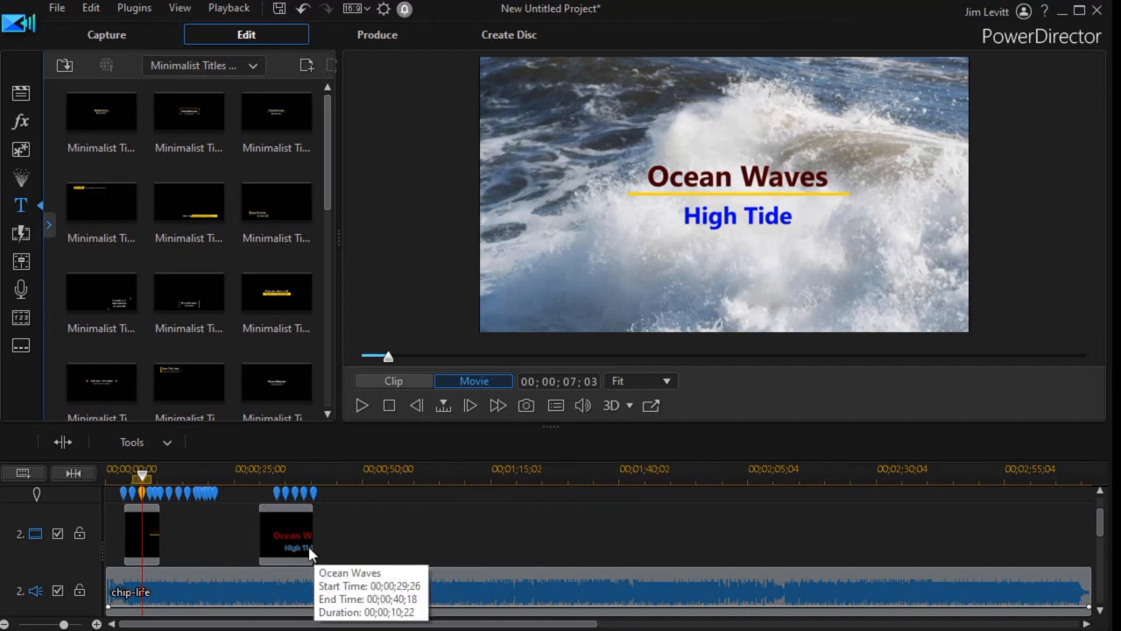
- Move the second Ocean Waves clip left to start at 00;00;10;20
{"action": "left_click", "coordinate": [288, 535]}
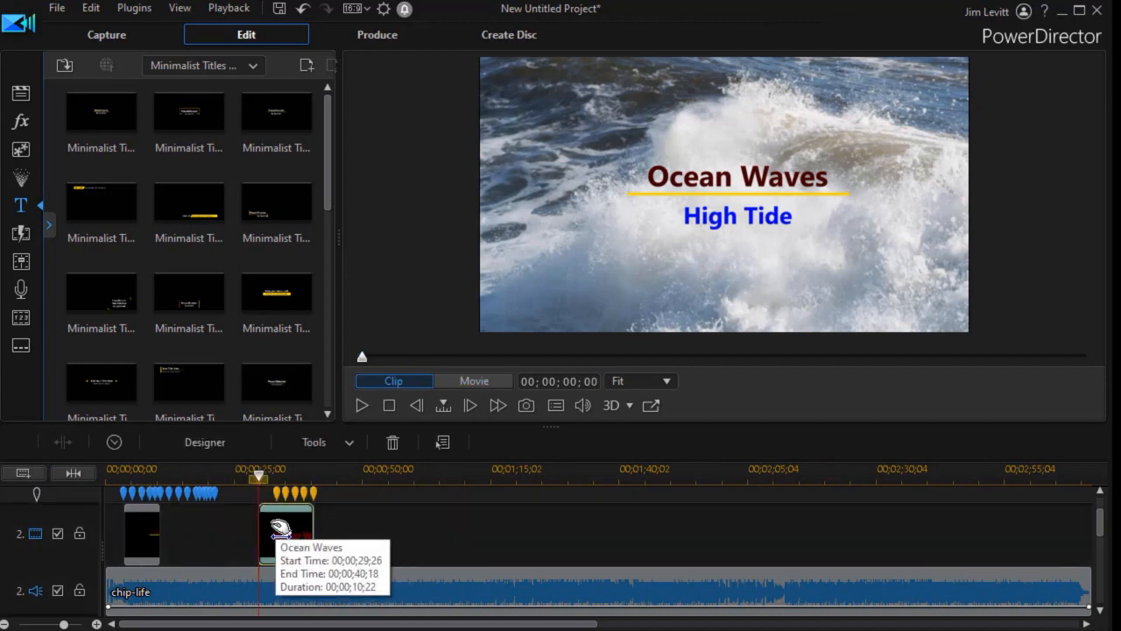
{"action": "left_click_drag", "start_coordinate": [286, 526], "coordinate": [206, 525]}
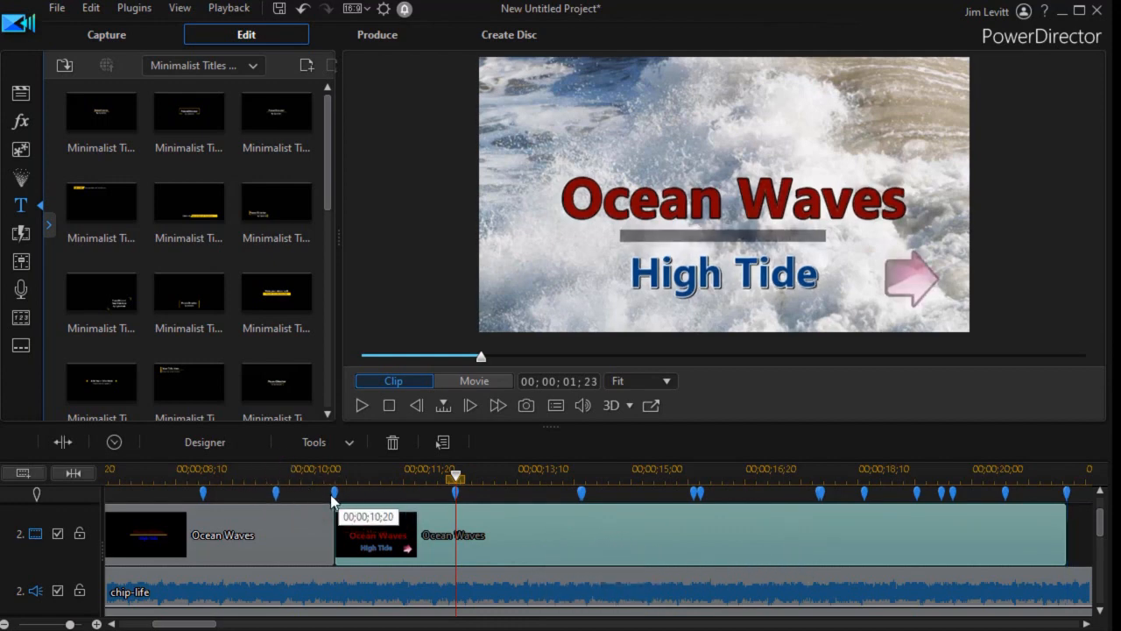
{"action": "mouse_move", "coordinate": [542, 539]}
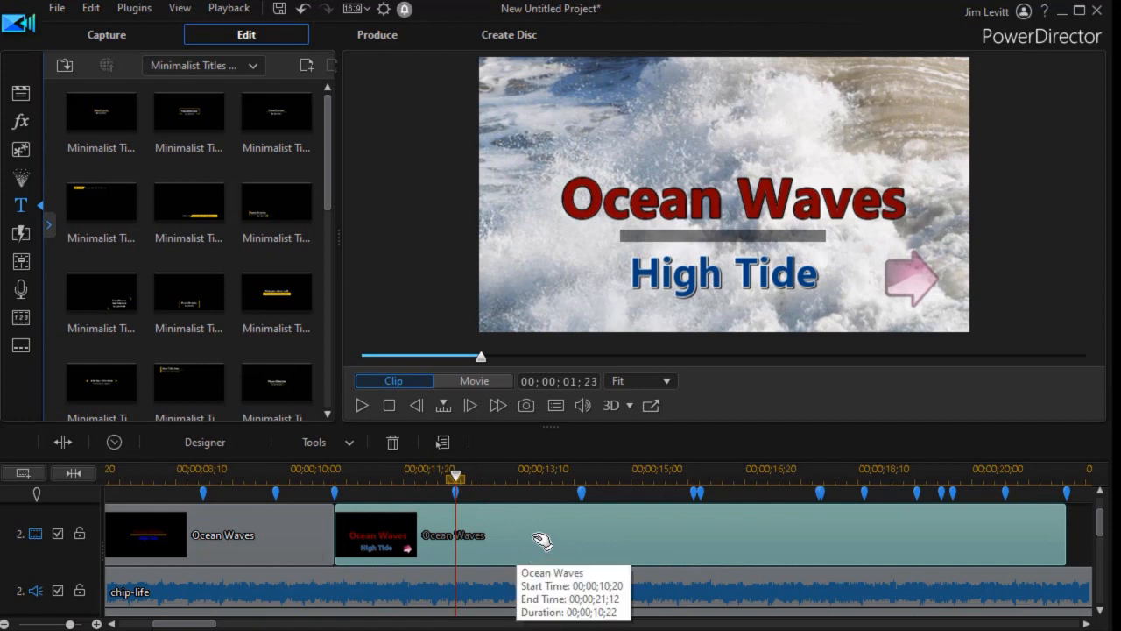
{"action": "mouse_move", "coordinate": [550, 512]}
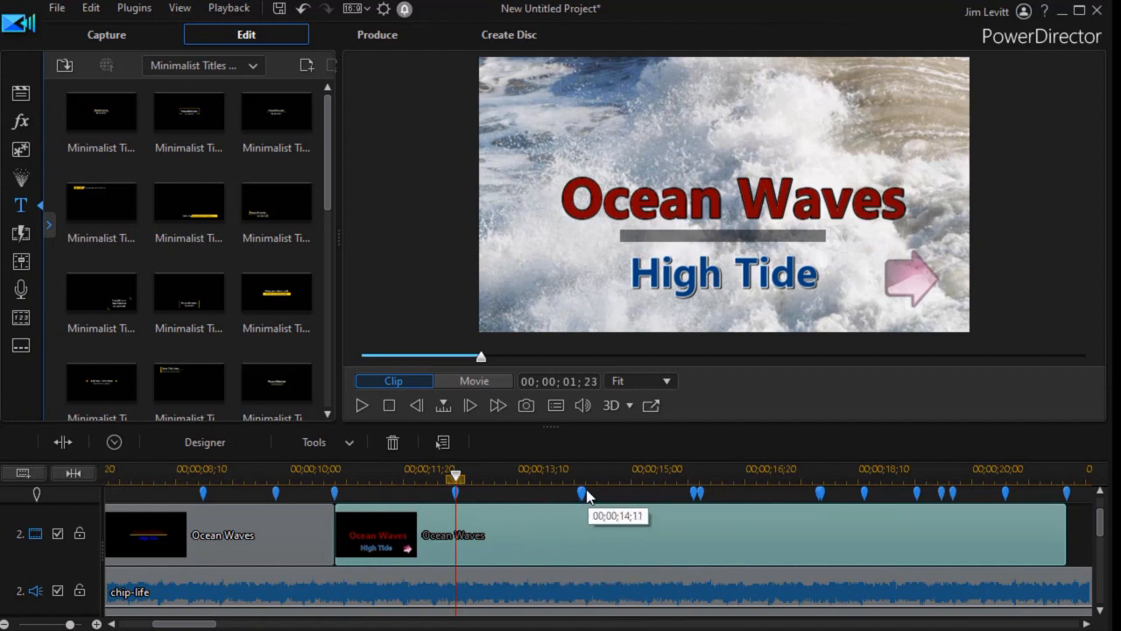
{"action": "mouse_move", "coordinate": [584, 498]}
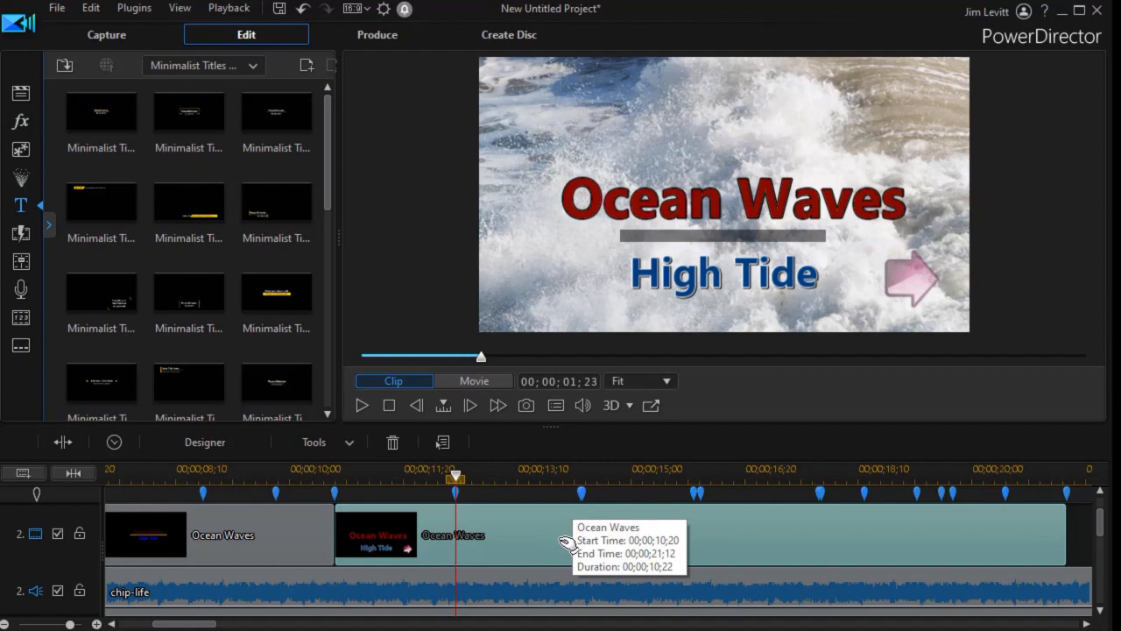
{"action": "mouse_move", "coordinate": [570, 541]}
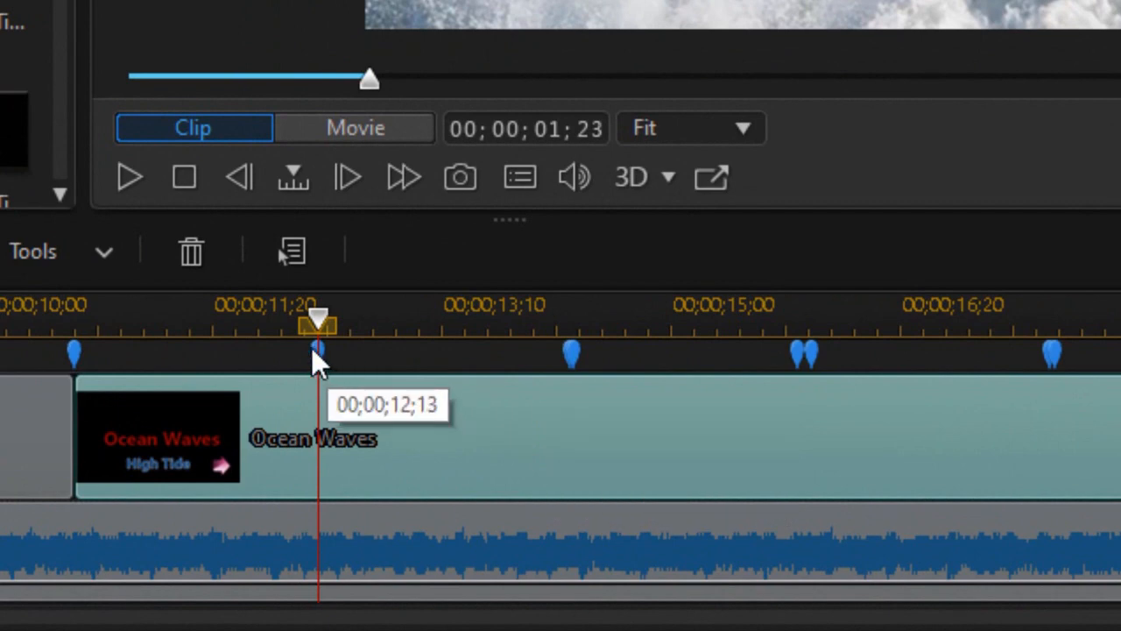
{"action": "mouse_move", "coordinate": [574, 359]}
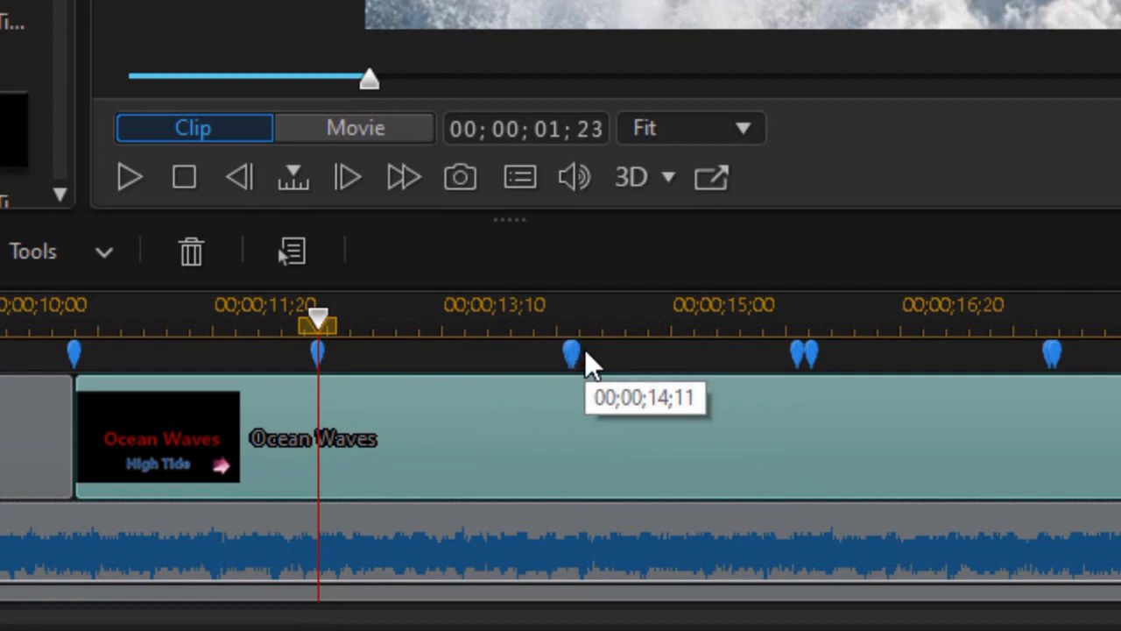
{"action": "mouse_move", "coordinate": [806, 377]}
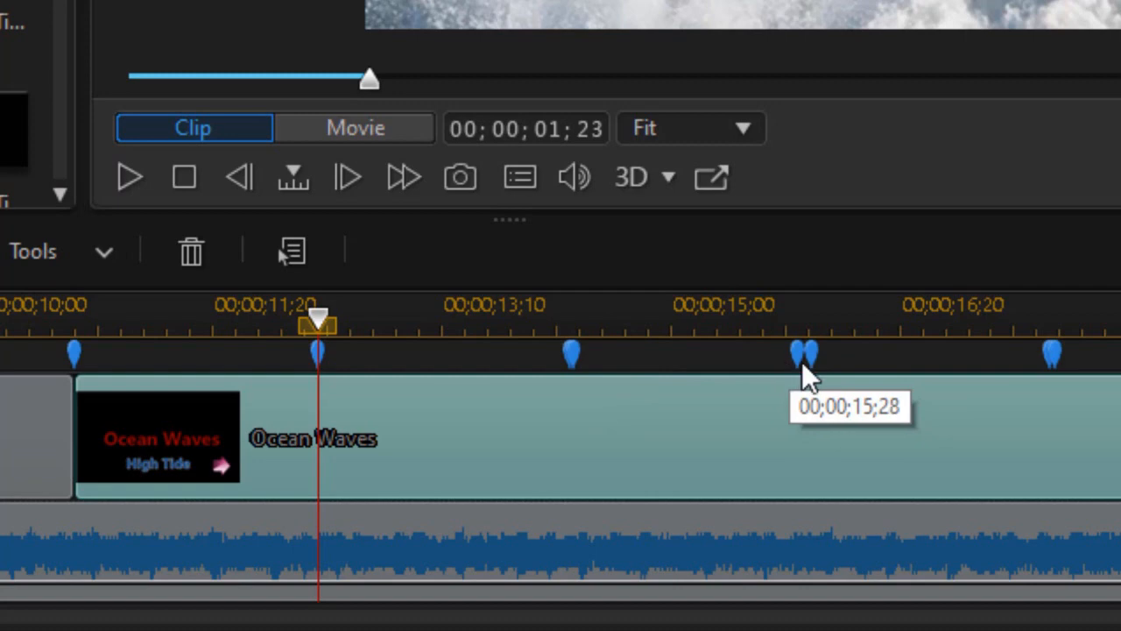
{"action": "mouse_move", "coordinate": [815, 364]}
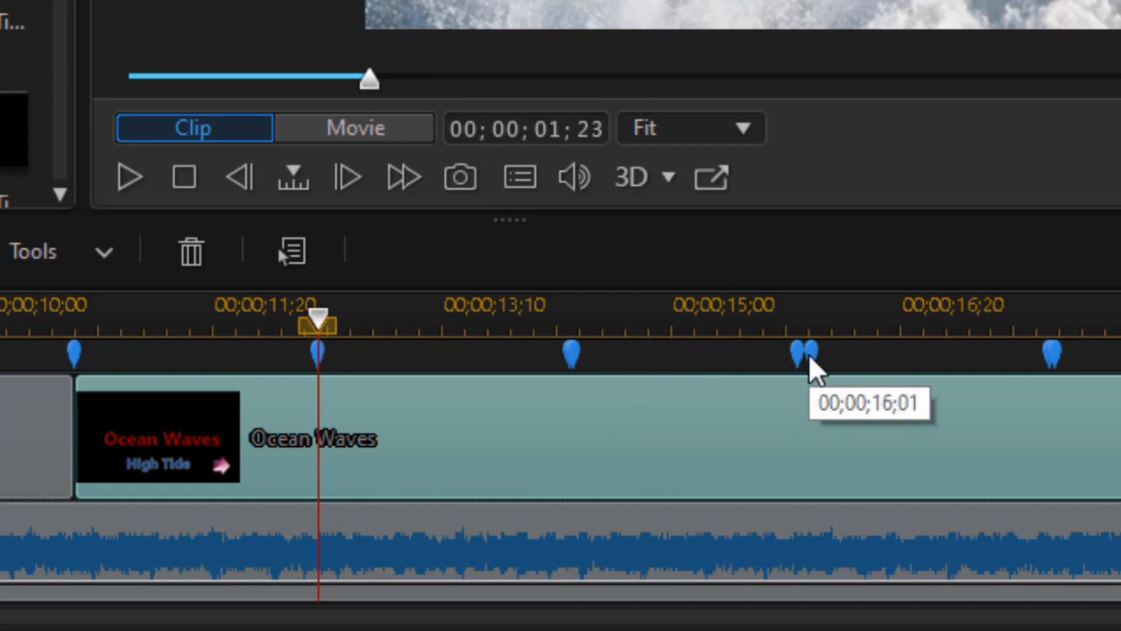
- Right-click the doubled clip marker near 00;00;16;01 for its options
{"action": "right_click", "coordinate": [806, 354]}
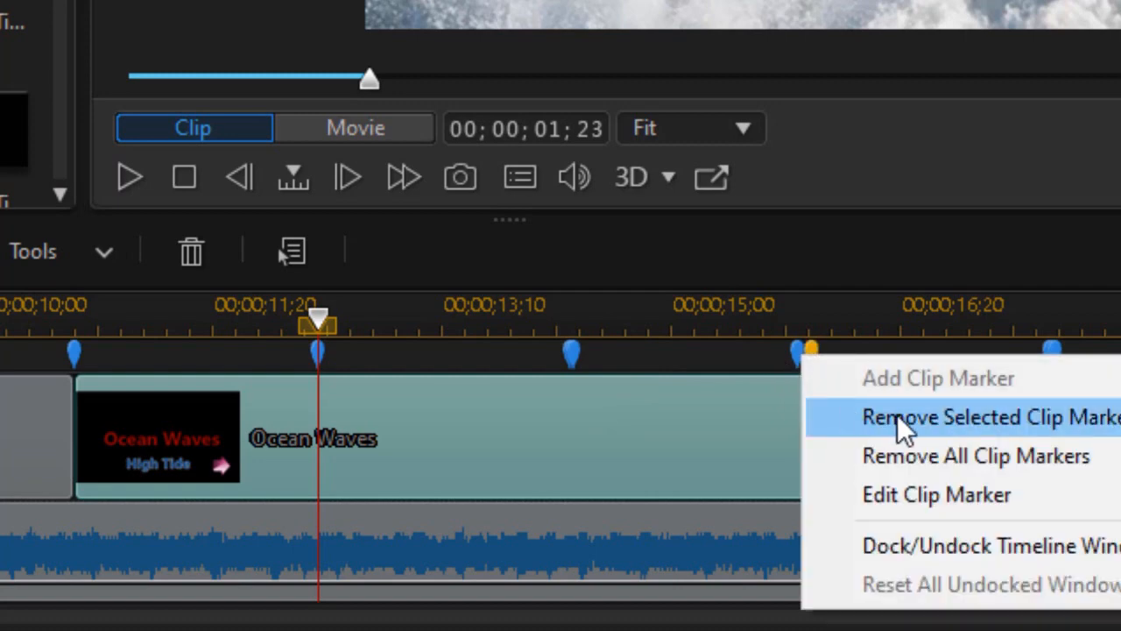
- Remove the duplicate clip marker at 00;00;16;01
{"action": "left_click", "coordinate": [990, 416]}
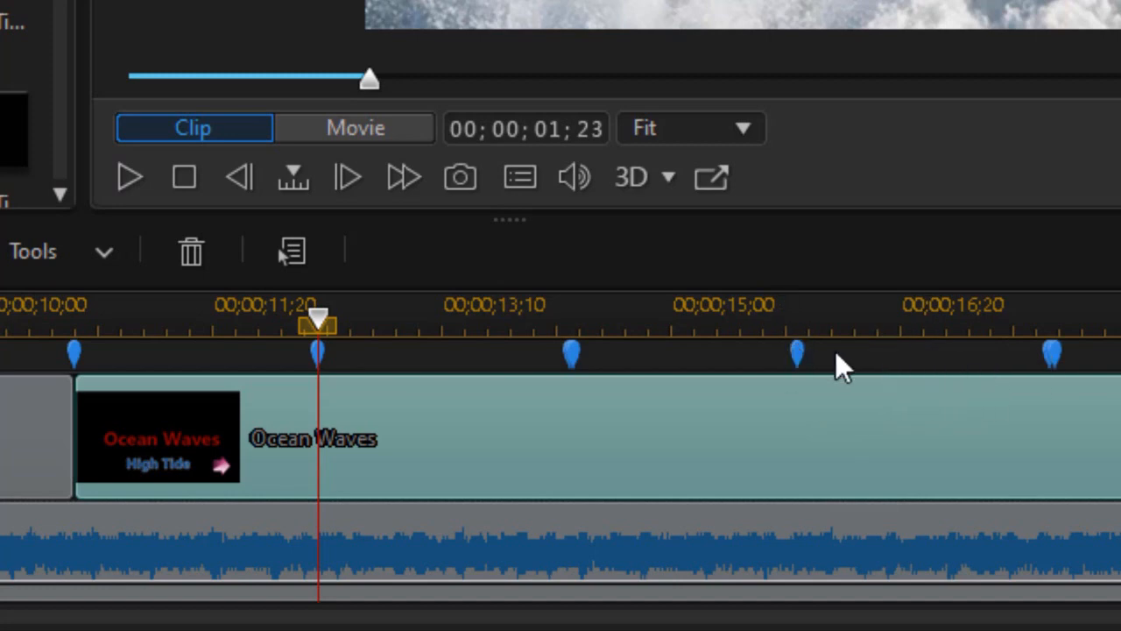
{"action": "mouse_move", "coordinate": [429, 385]}
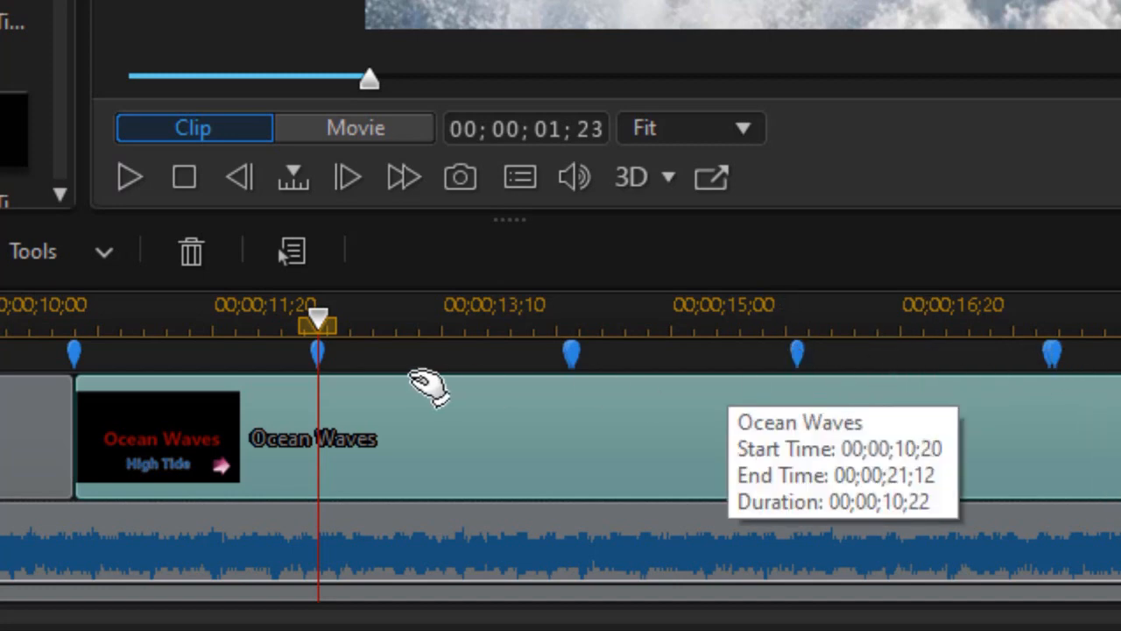
{"action": "mouse_move", "coordinate": [426, 411]}
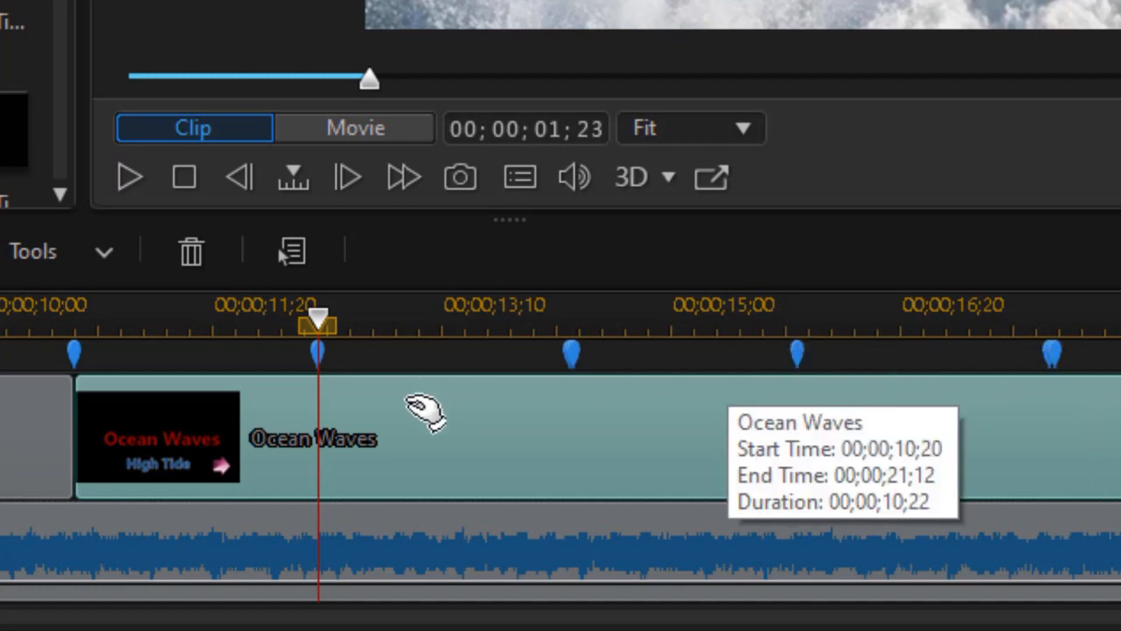
{"action": "mouse_move", "coordinate": [325, 363]}
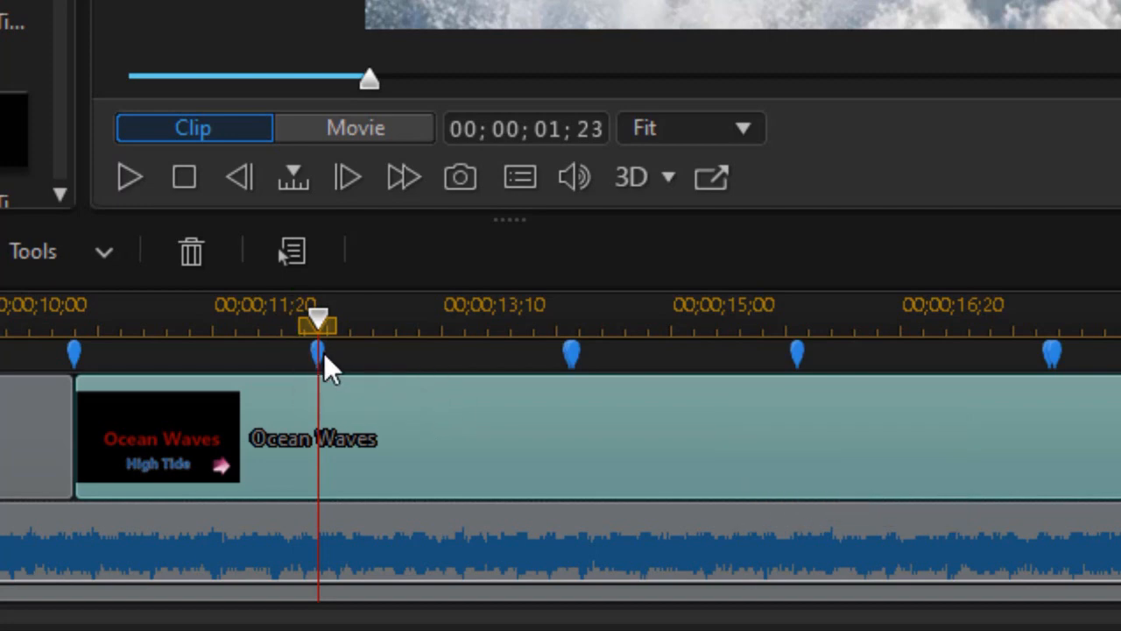
{"action": "mouse_move", "coordinate": [571, 355]}
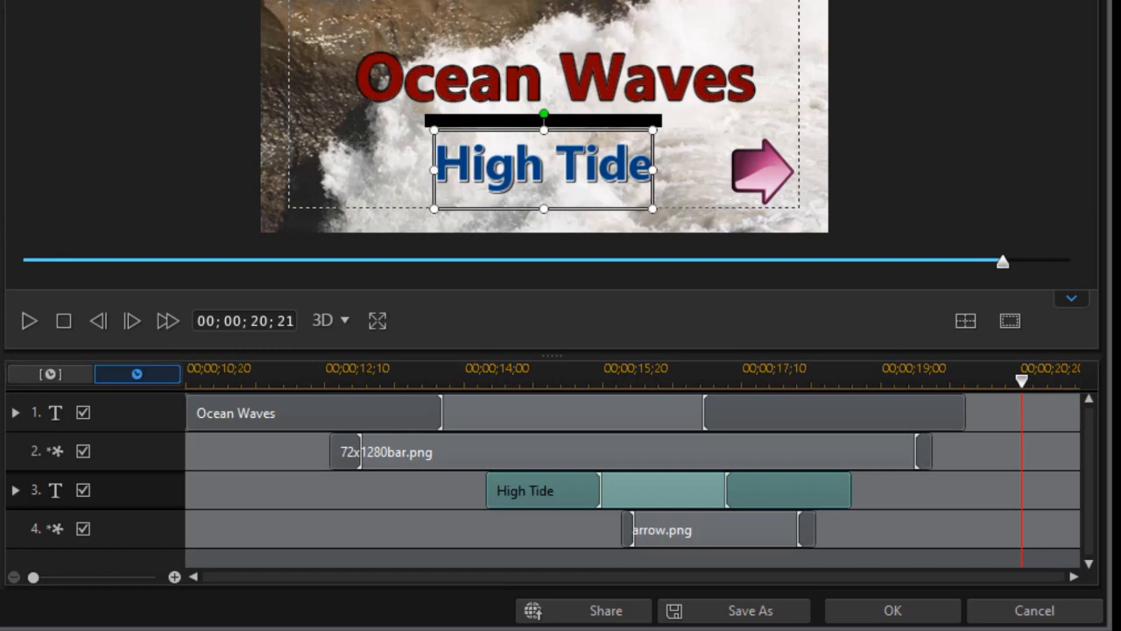
{"action": "mouse_move", "coordinate": [248, 424]}
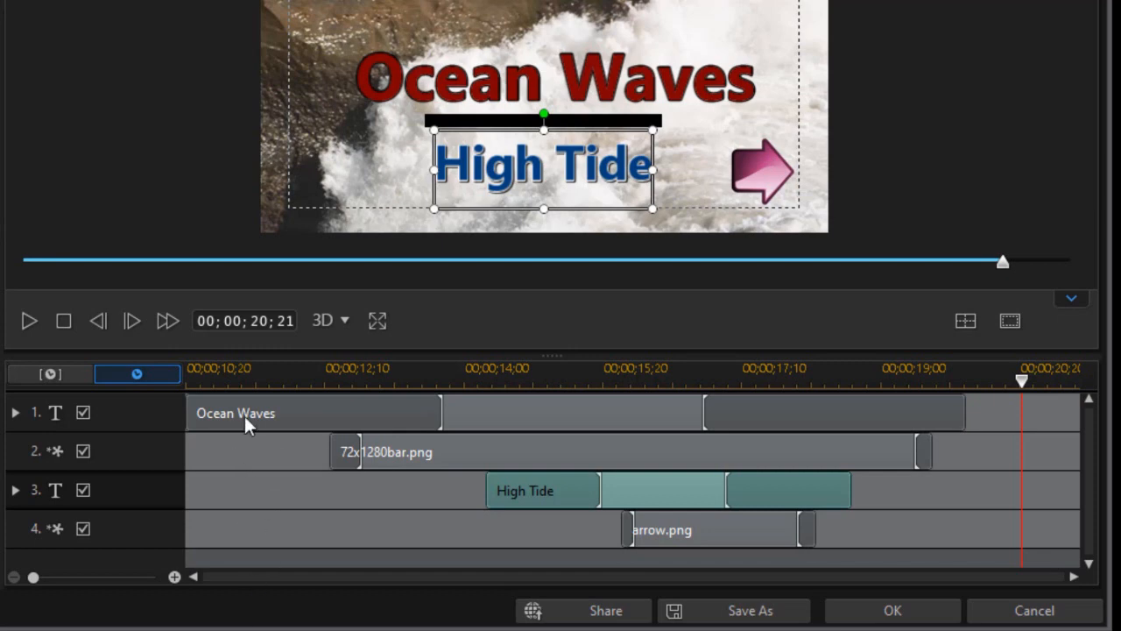
{"action": "mouse_move", "coordinate": [184, 434]}
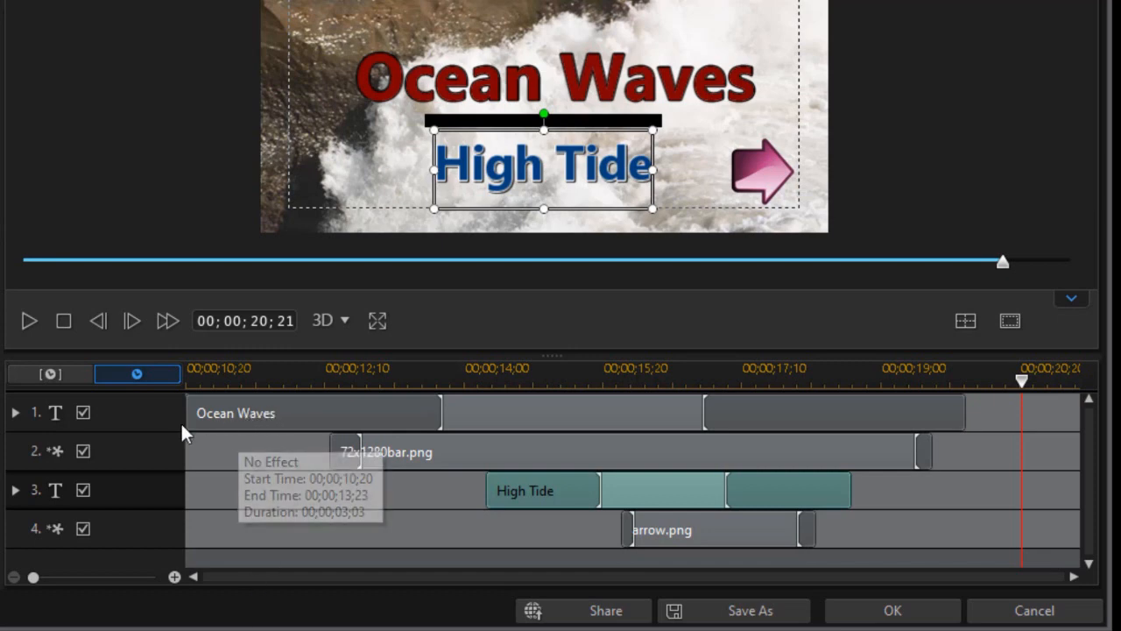
{"action": "mouse_move", "coordinate": [188, 420]}
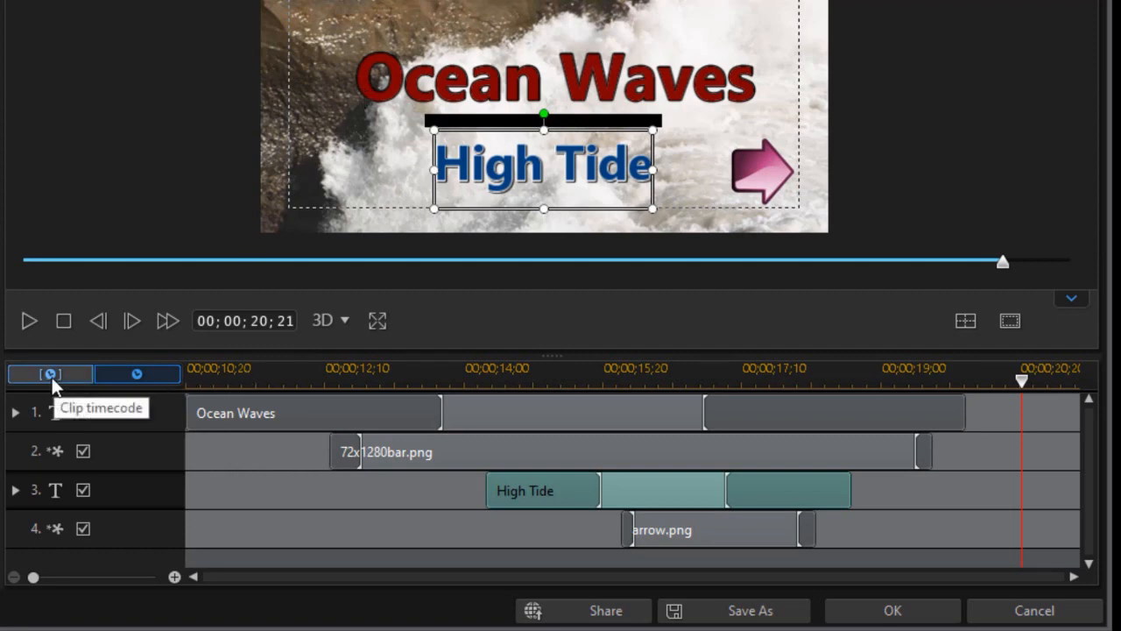
{"action": "mouse_move", "coordinate": [48, 383]}
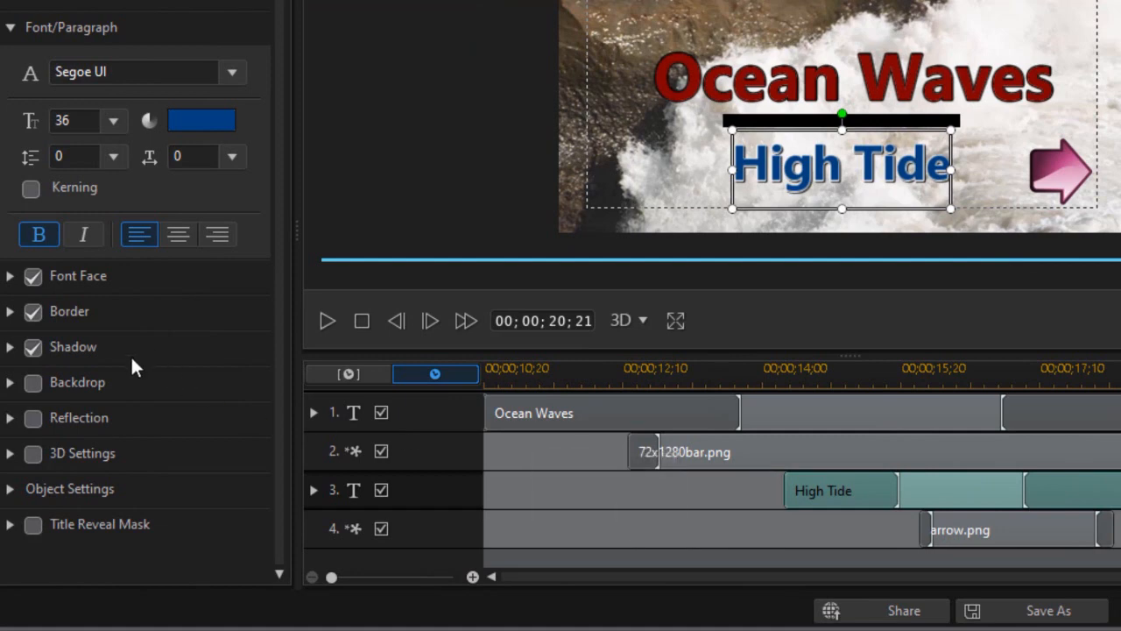
{"action": "mouse_move", "coordinate": [734, 457]}
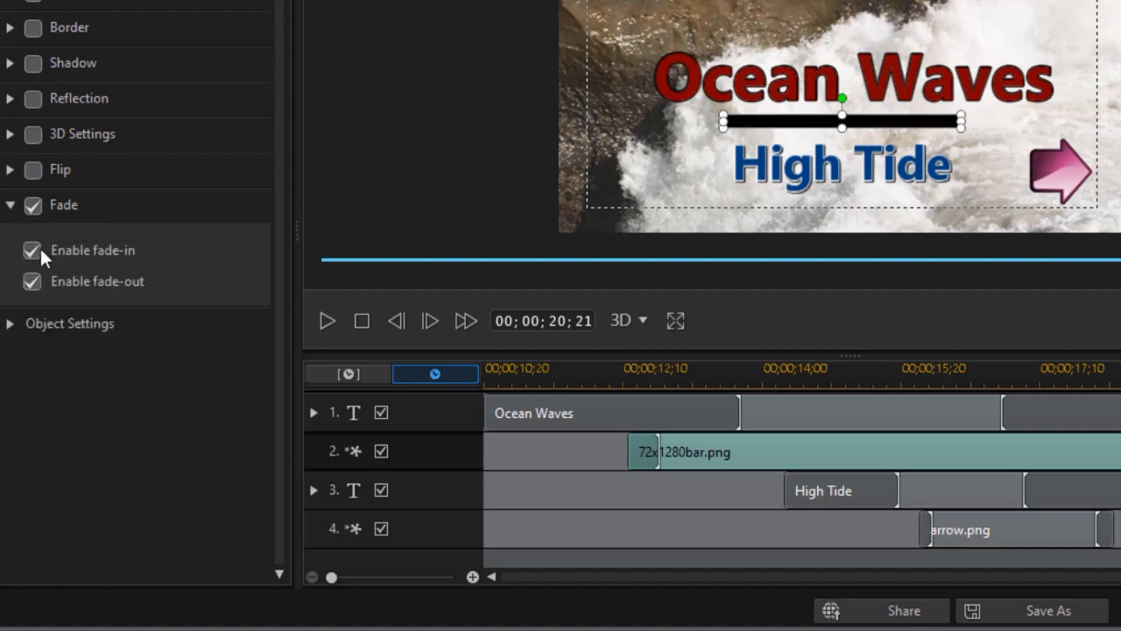
{"action": "mouse_move", "coordinate": [721, 480]}
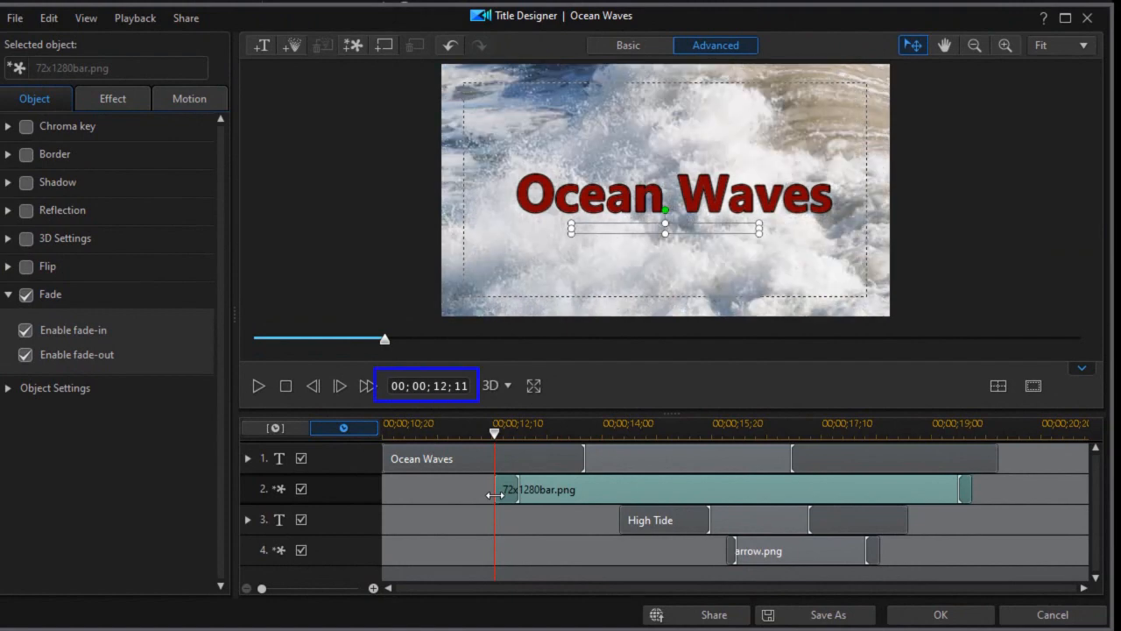
{"action": "mouse_move", "coordinate": [501, 495]}
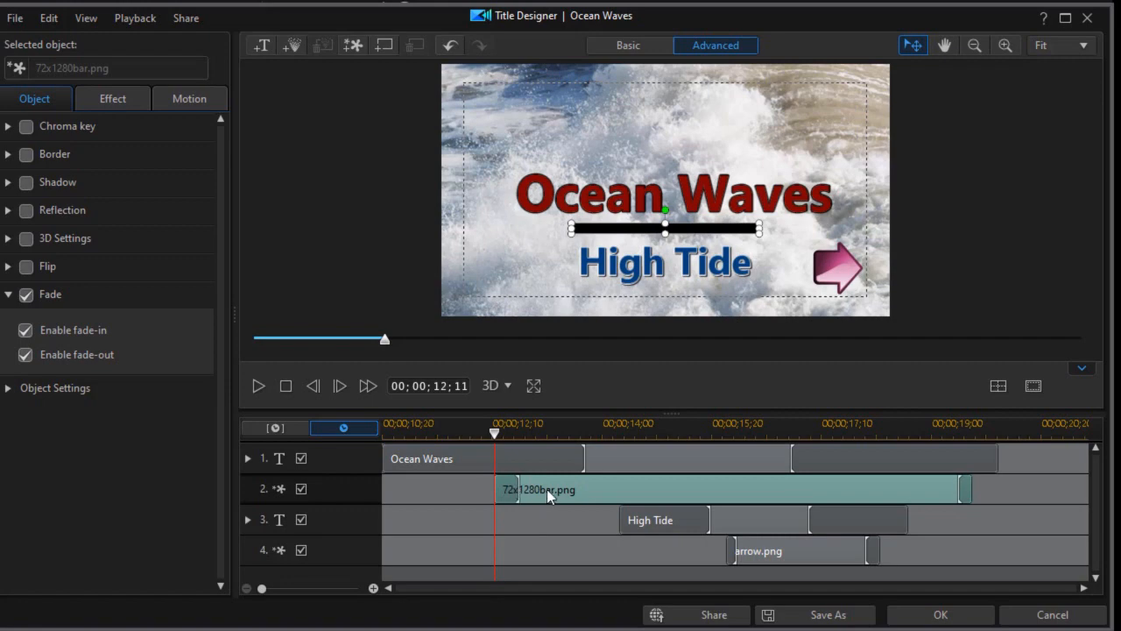
{"action": "mouse_move", "coordinate": [626, 525]}
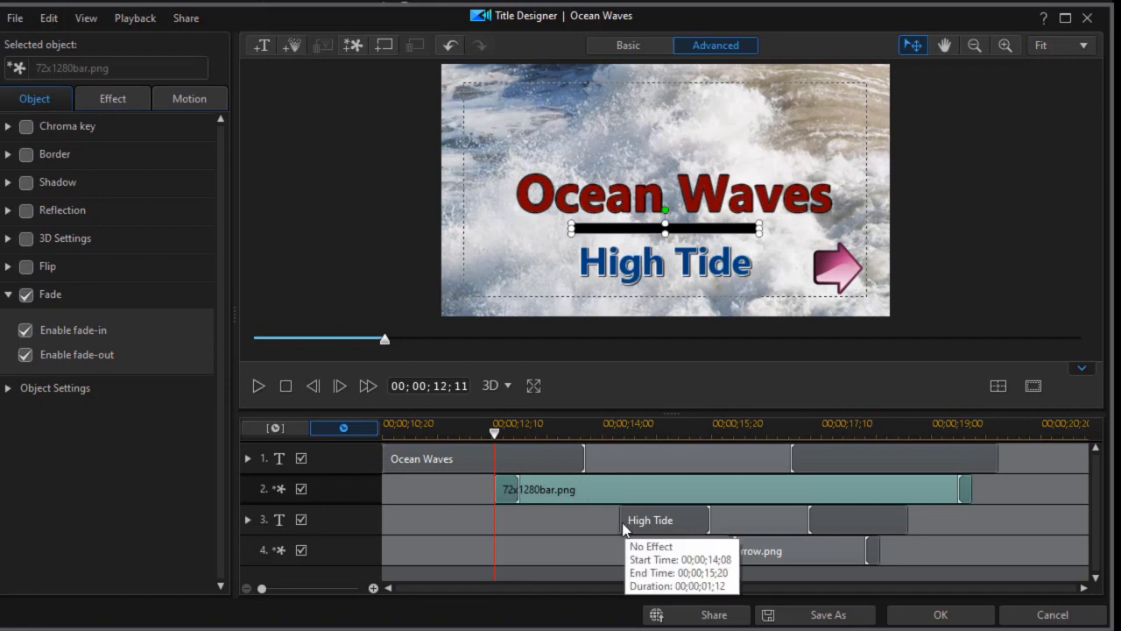
{"action": "mouse_move", "coordinate": [616, 522]}
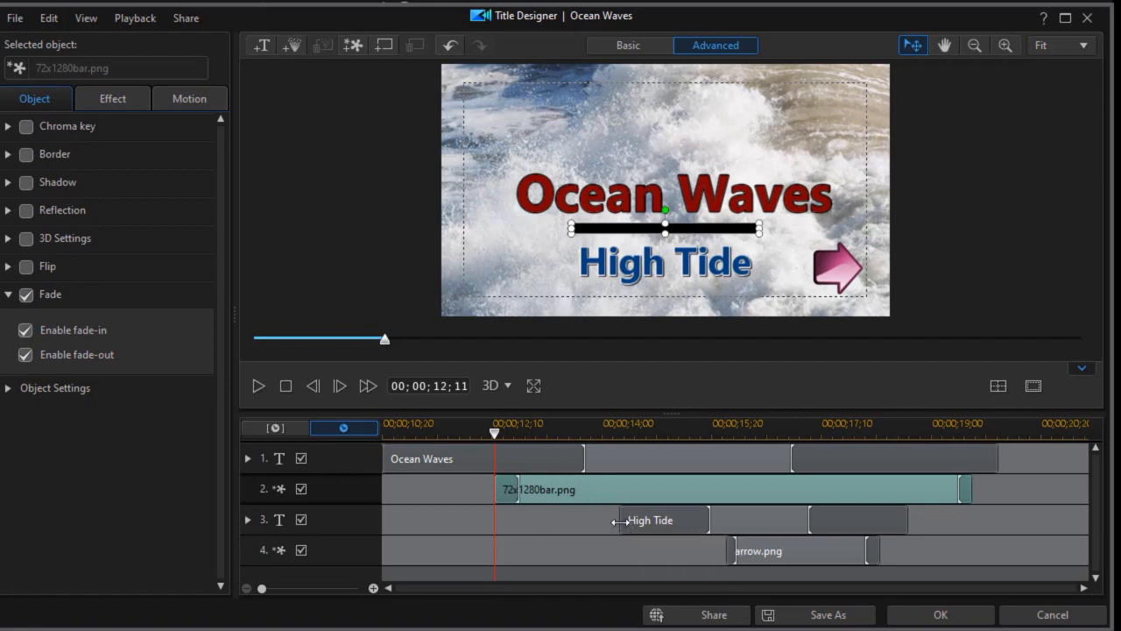
{"action": "mouse_move", "coordinate": [622, 520]}
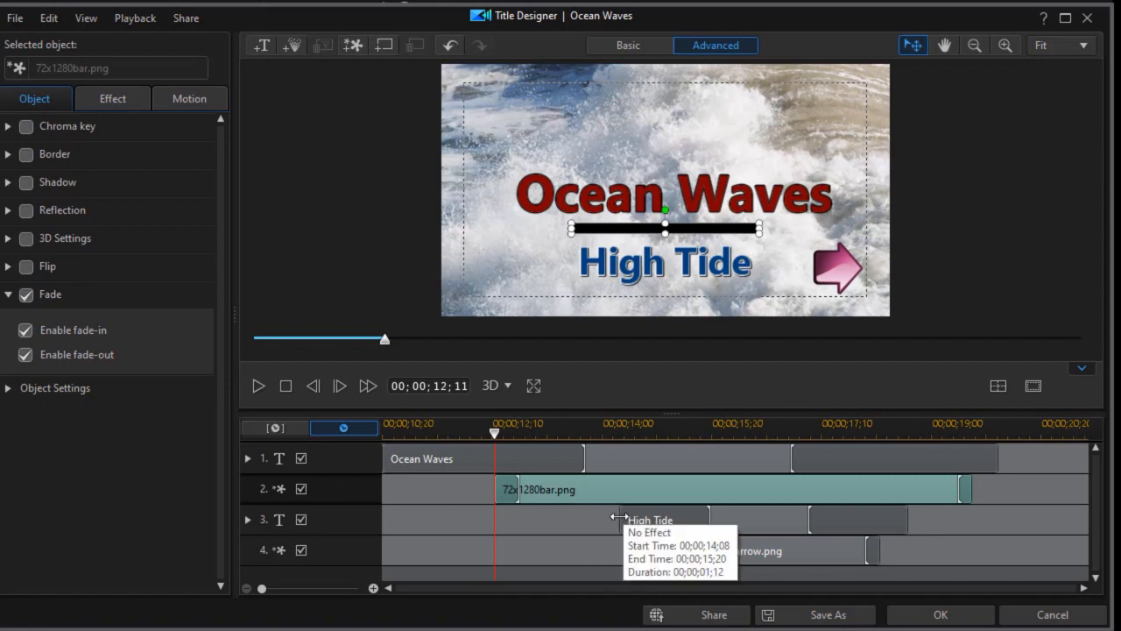
{"action": "mouse_move", "coordinate": [536, 434]}
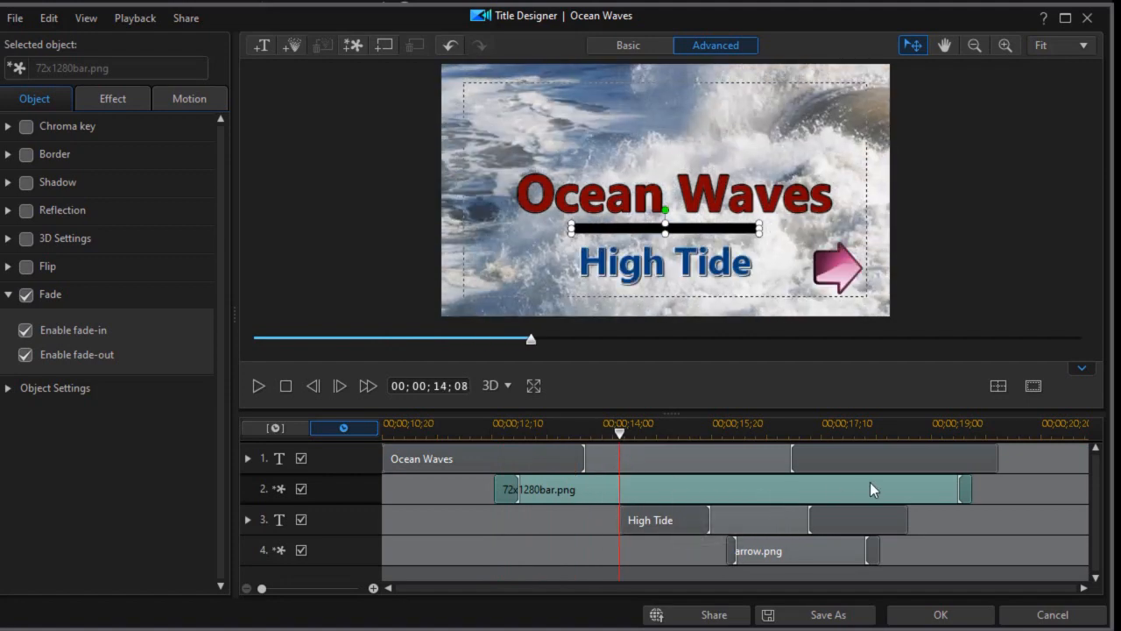
{"action": "mouse_move", "coordinate": [734, 551]}
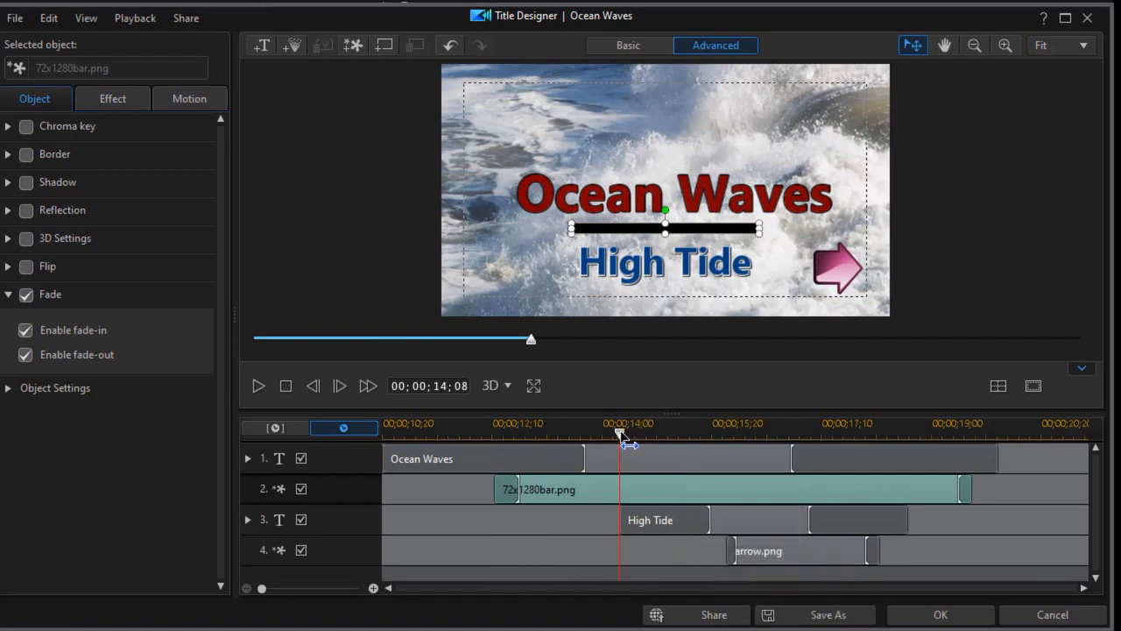
{"action": "left_click_drag", "start_coordinate": [619, 431], "coordinate": [725, 432]}
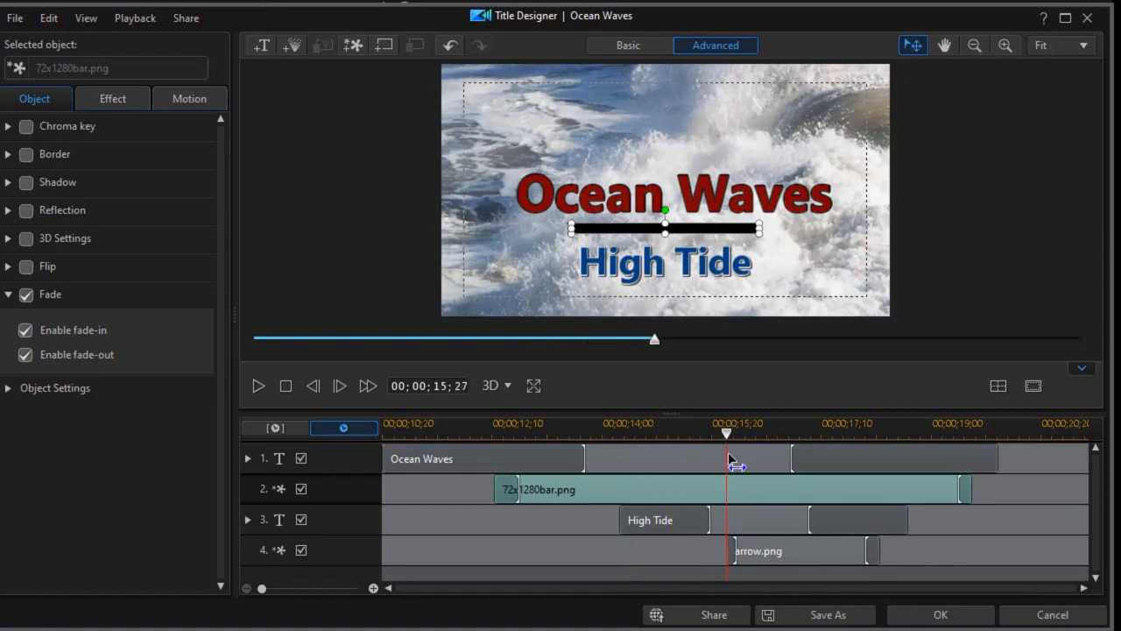
{"action": "mouse_move", "coordinate": [814, 521]}
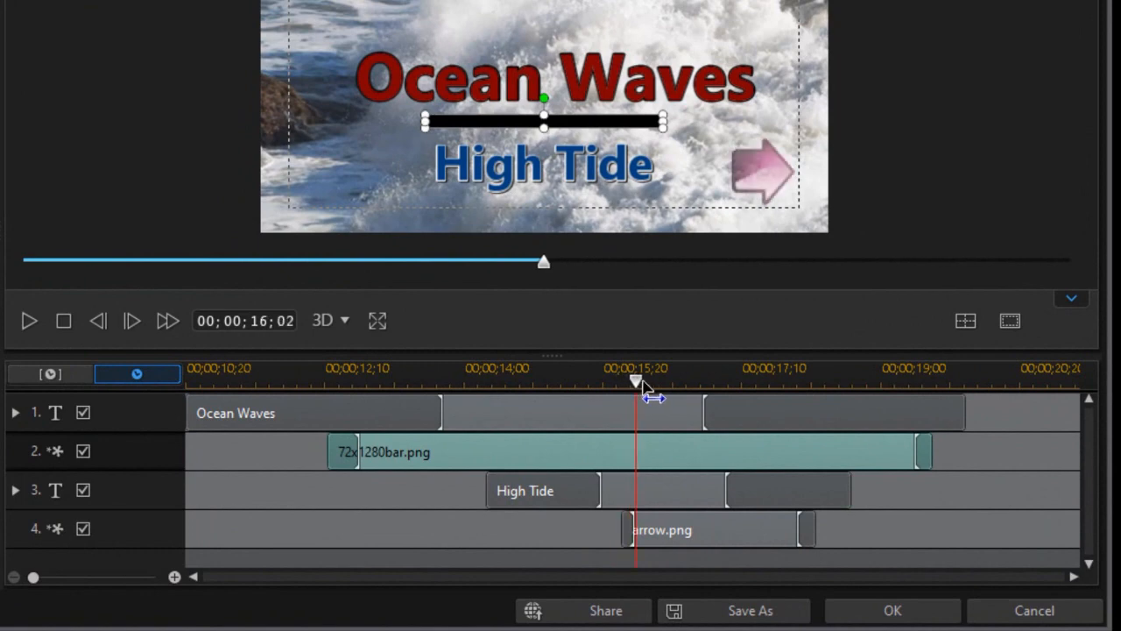
{"action": "left_click_drag", "start_coordinate": [635, 380], "coordinate": [813, 380]}
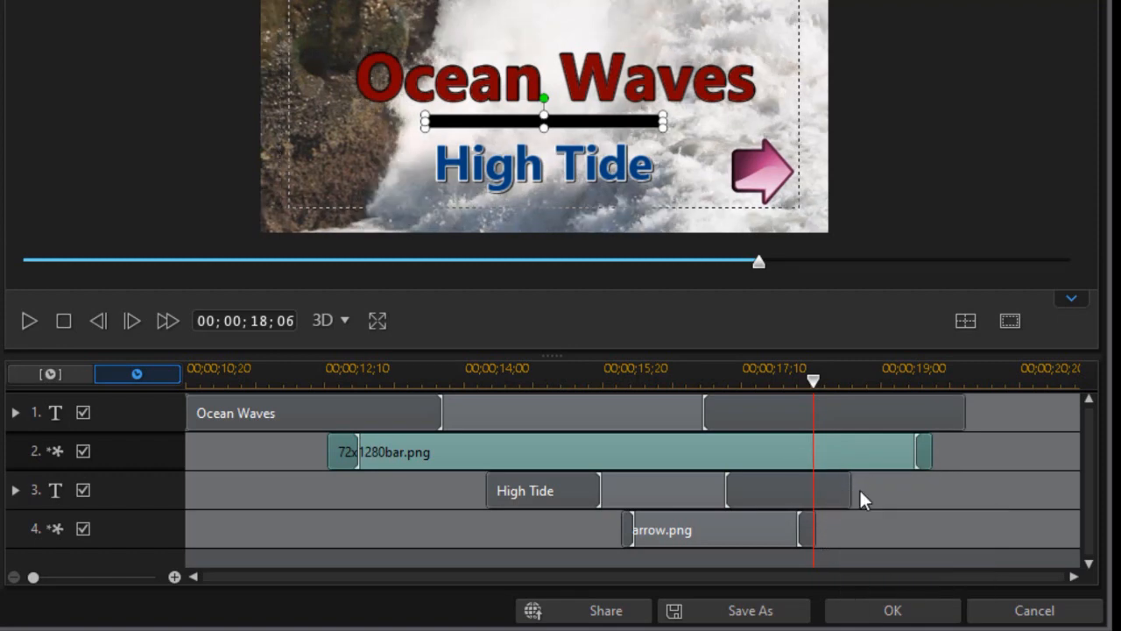
{"action": "mouse_move", "coordinate": [846, 501]}
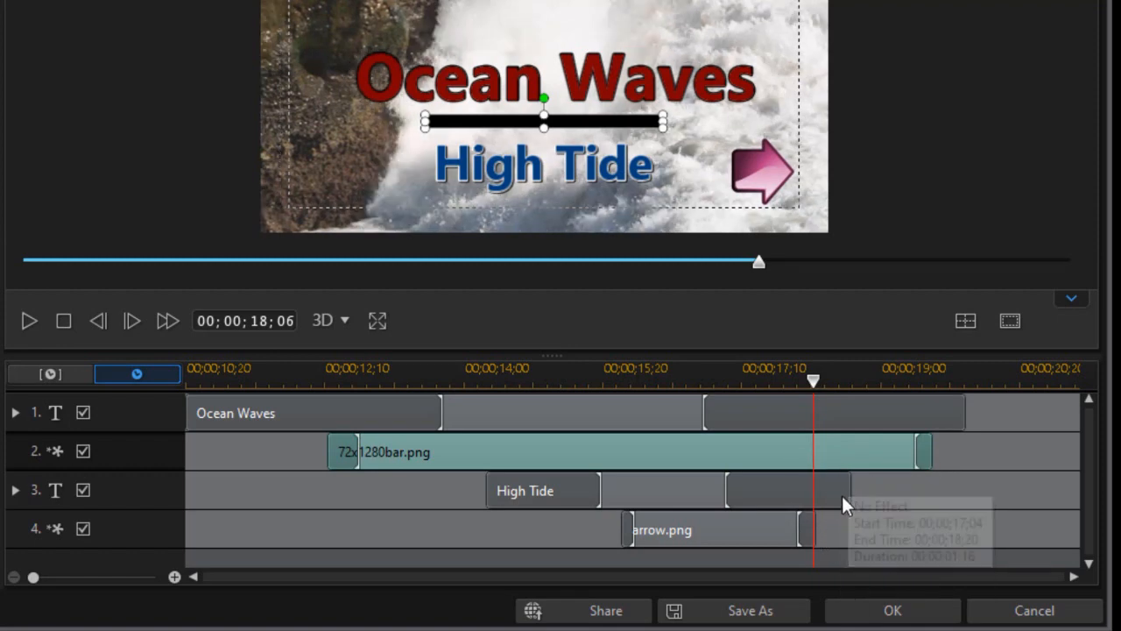
{"action": "mouse_move", "coordinate": [955, 399]}
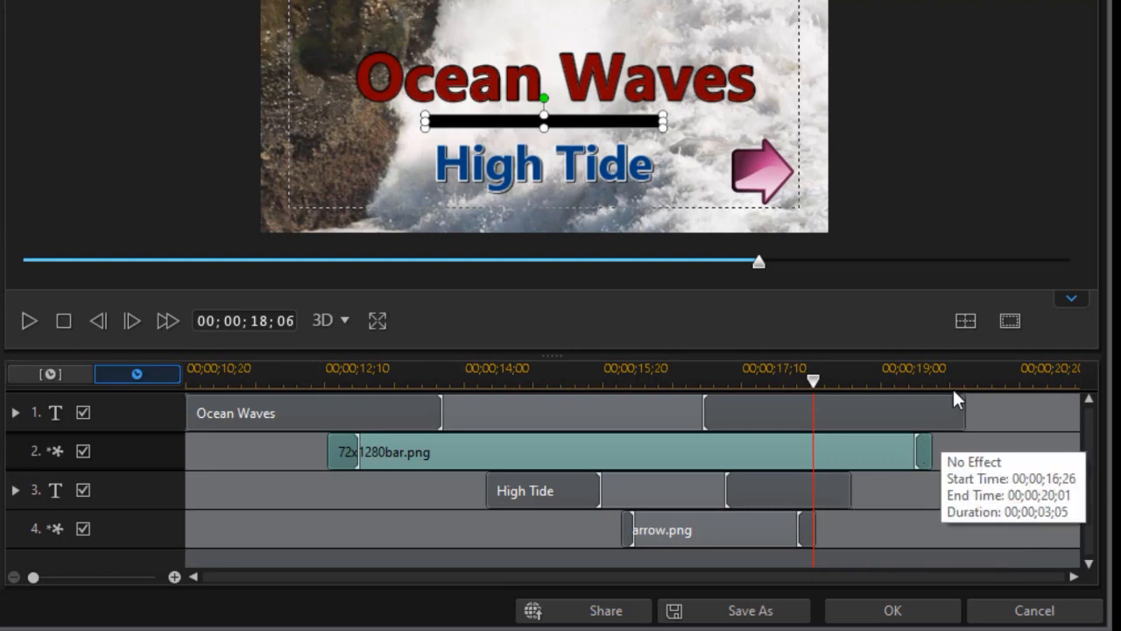
{"action": "mouse_move", "coordinate": [385, 453]}
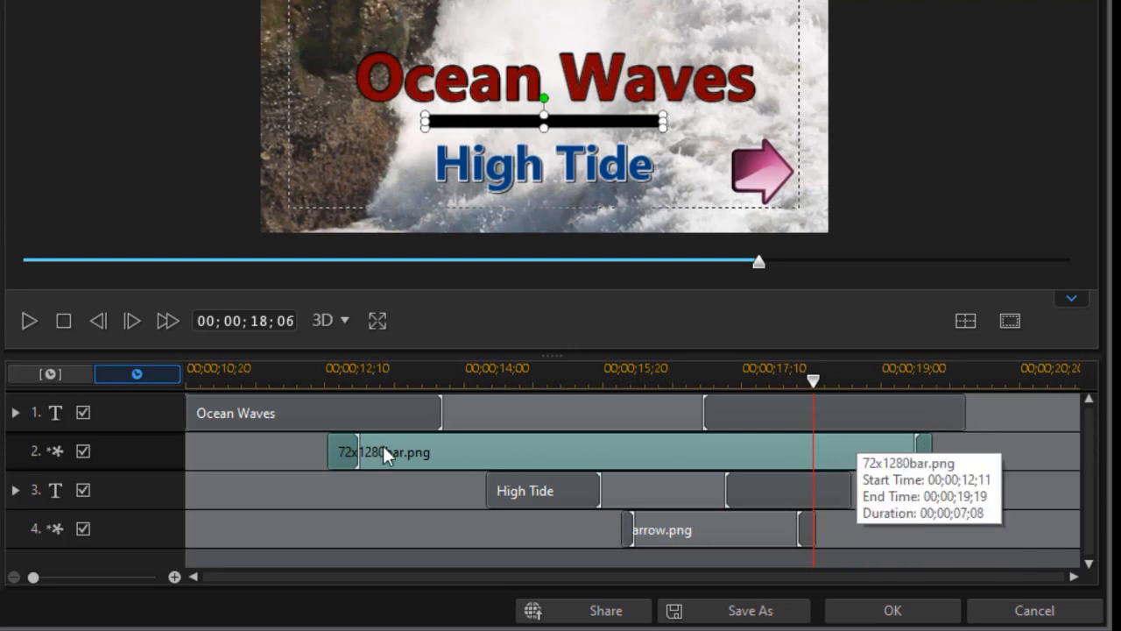
{"action": "mouse_move", "coordinate": [332, 425]}
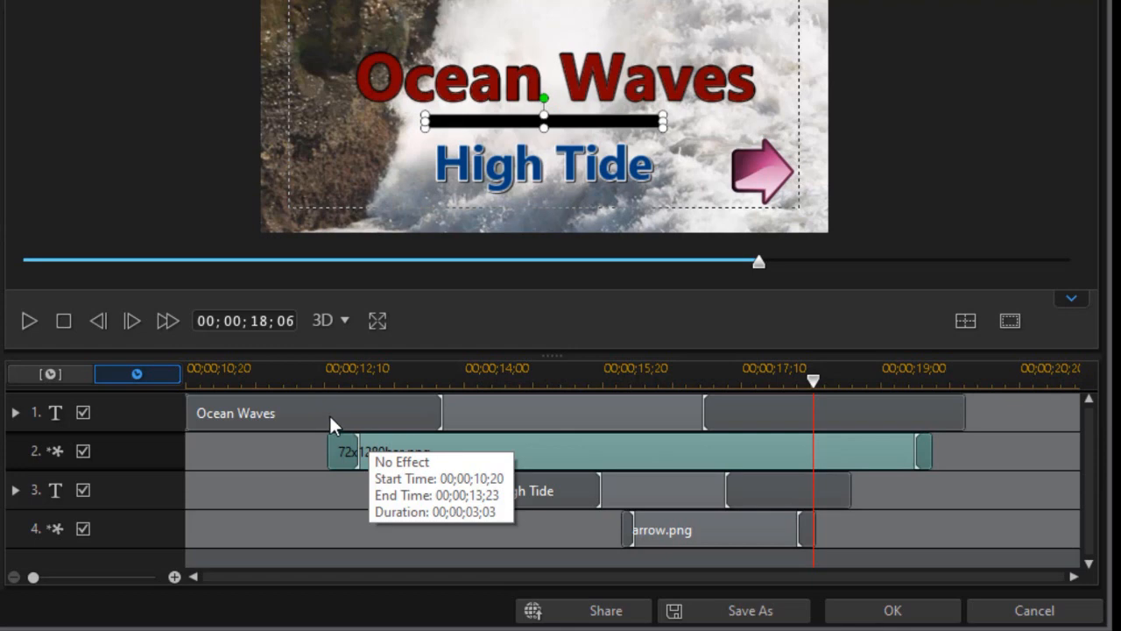
{"action": "mouse_move", "coordinate": [206, 412]}
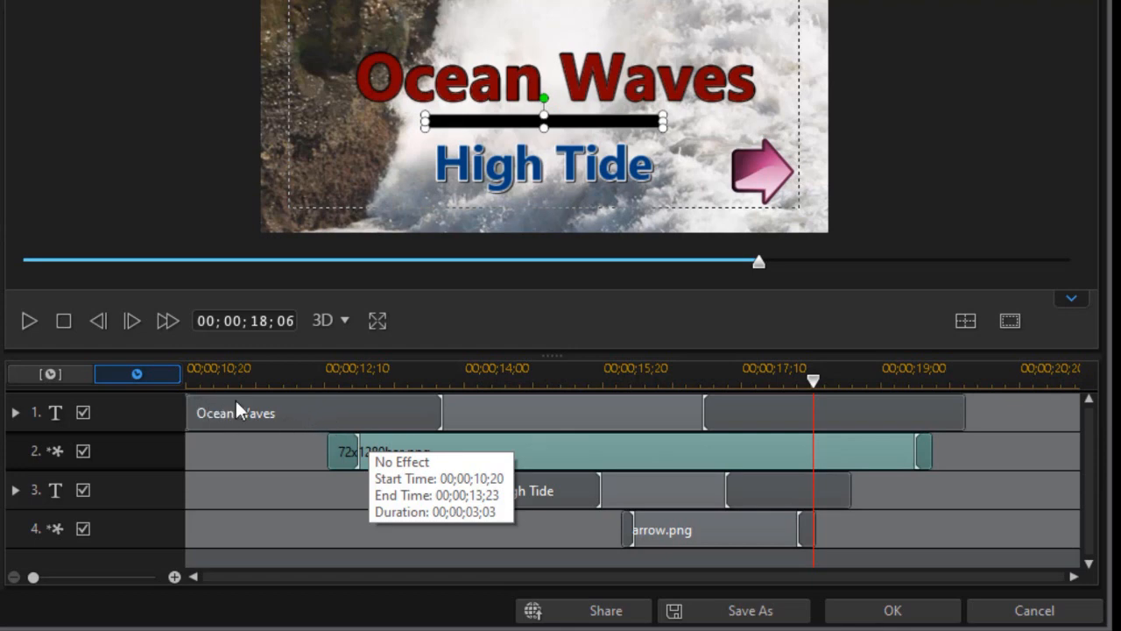
{"action": "mouse_move", "coordinate": [244, 416]}
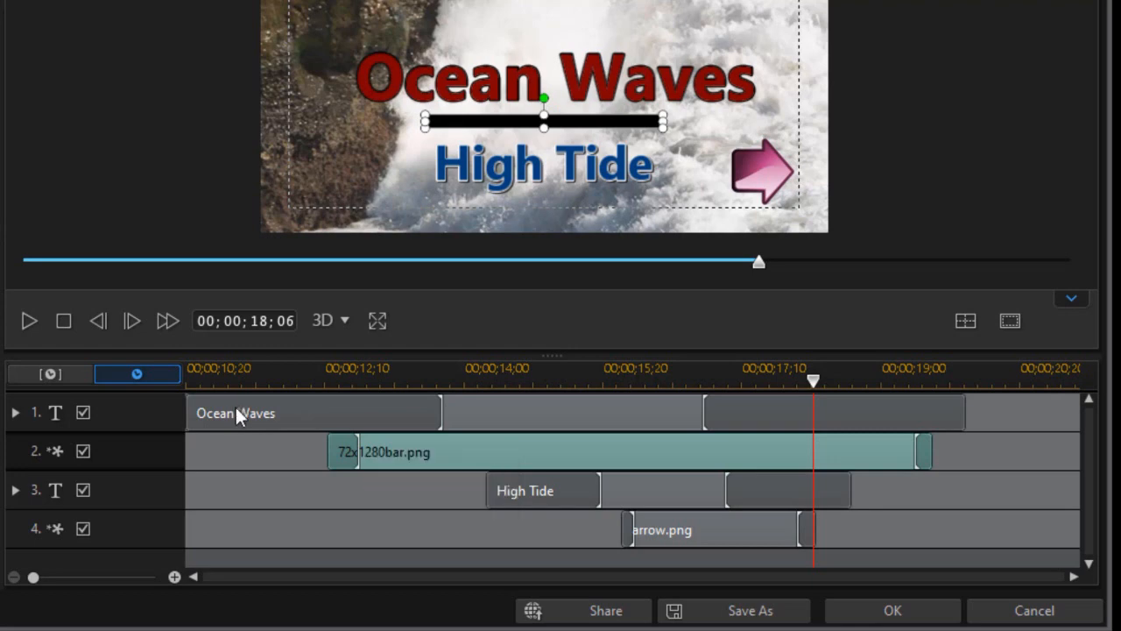
{"action": "mouse_move", "coordinate": [254, 449]}
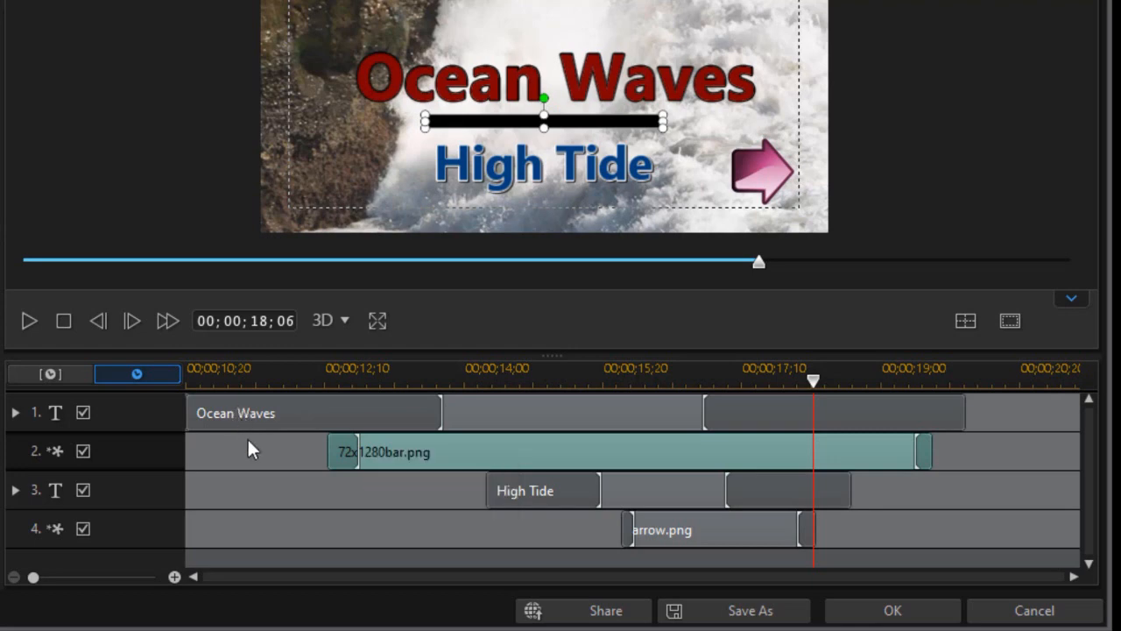
{"action": "mouse_move", "coordinate": [283, 442]}
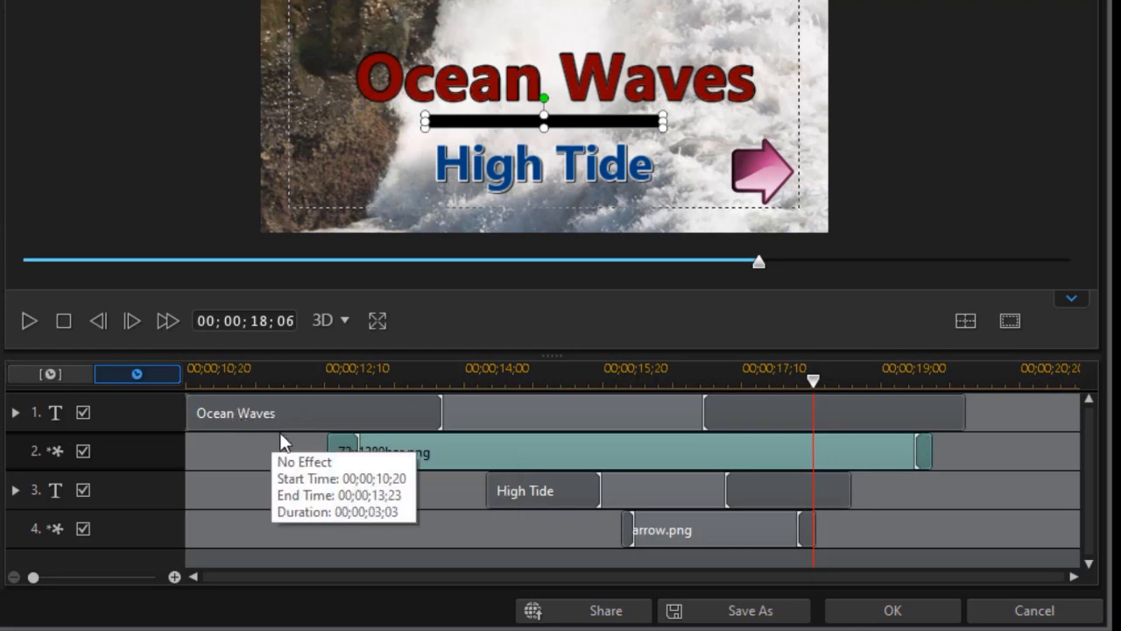
{"action": "mouse_move", "coordinate": [278, 418]}
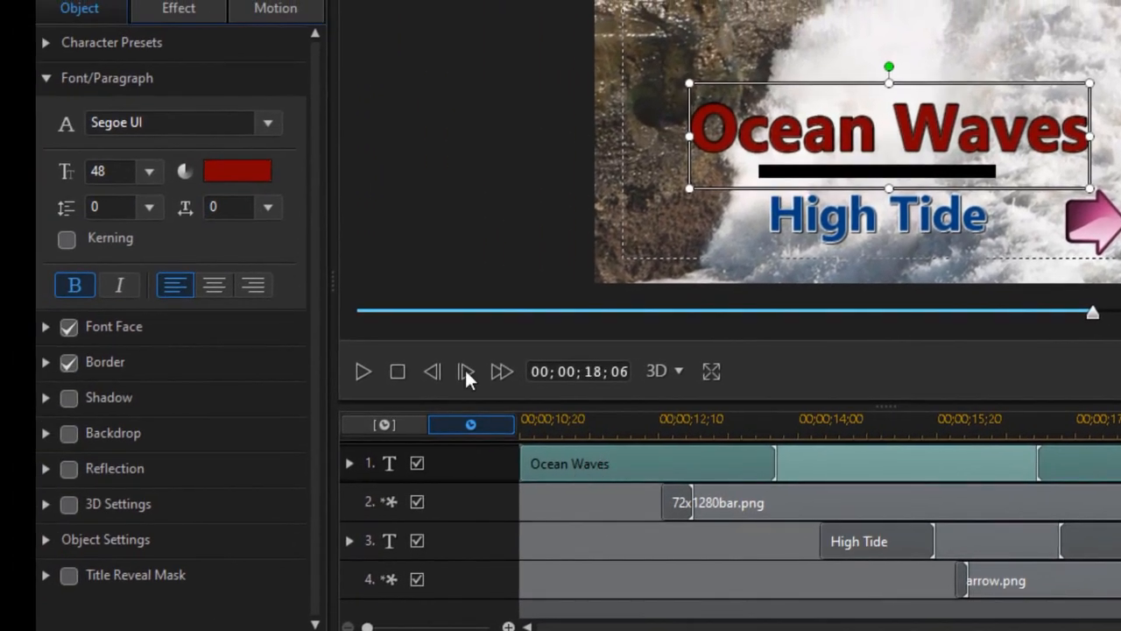
- Set the Ocean Waves starting effect to Rotate Counterclockwise
{"action": "left_click", "coordinate": [178, 8]}
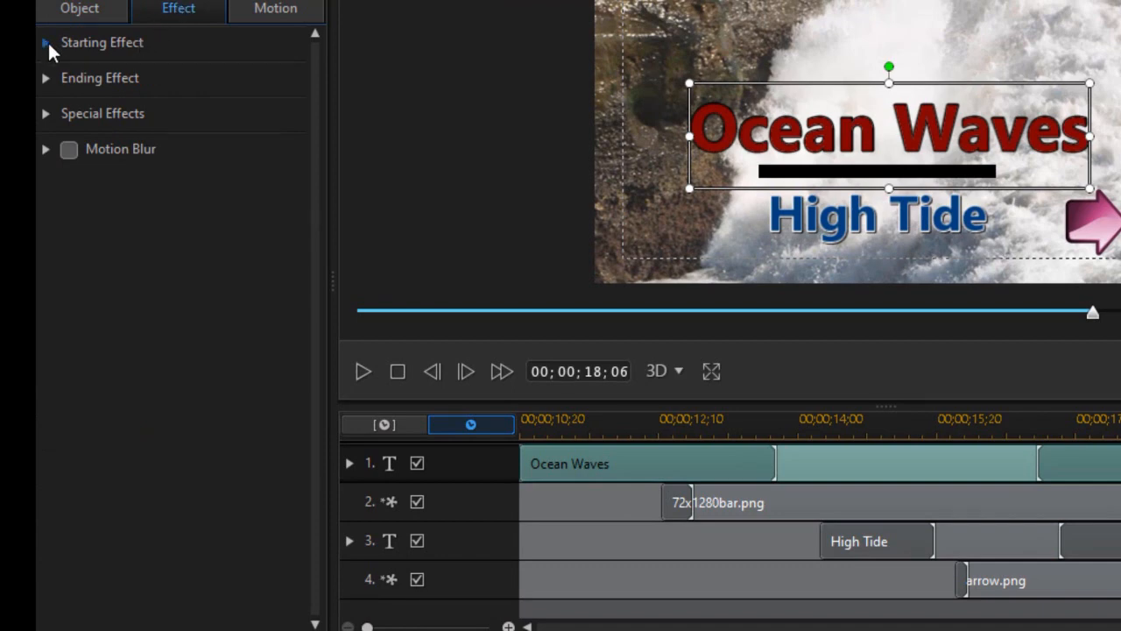
{"action": "left_click", "coordinate": [45, 42]}
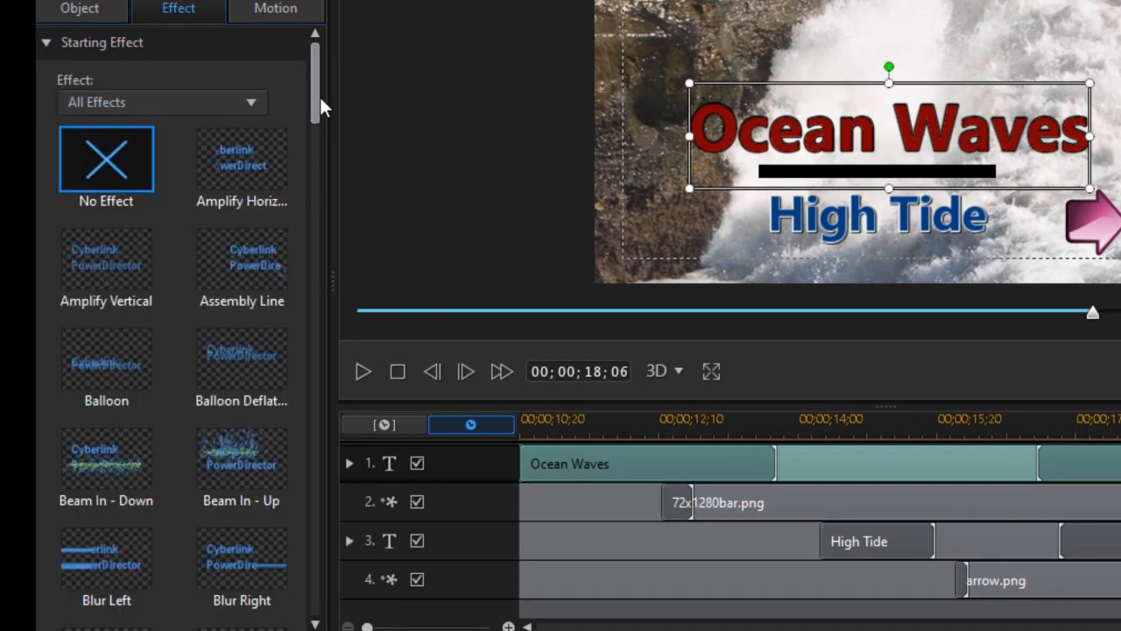
{"action": "scroll", "scroll_direction": "down", "scroll_amount": 3}
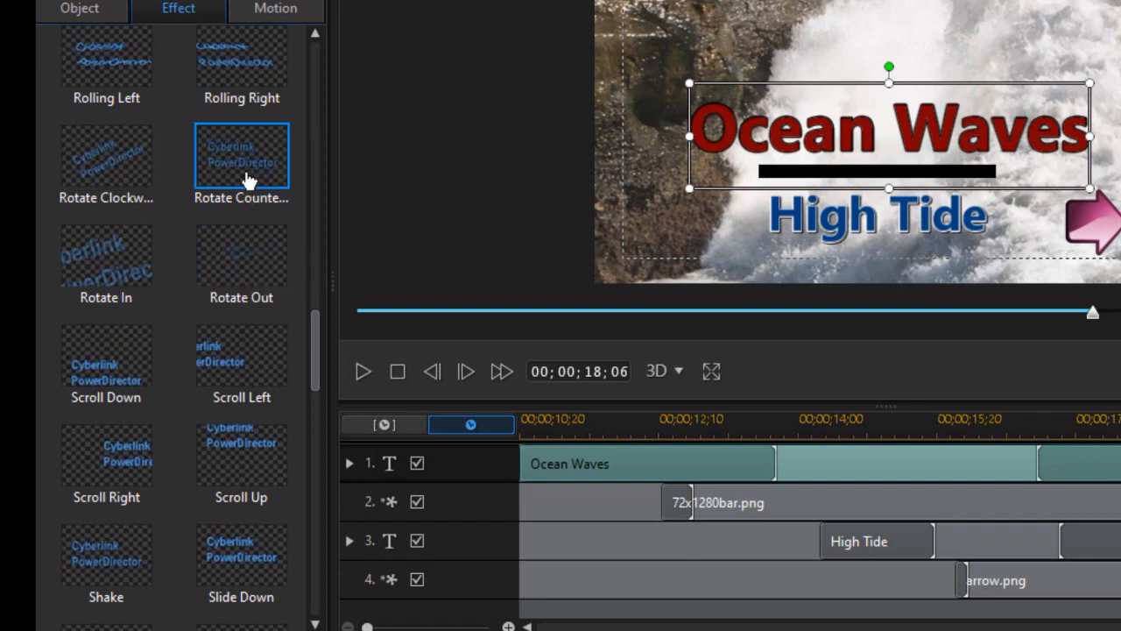
{"action": "left_click", "coordinate": [241, 155]}
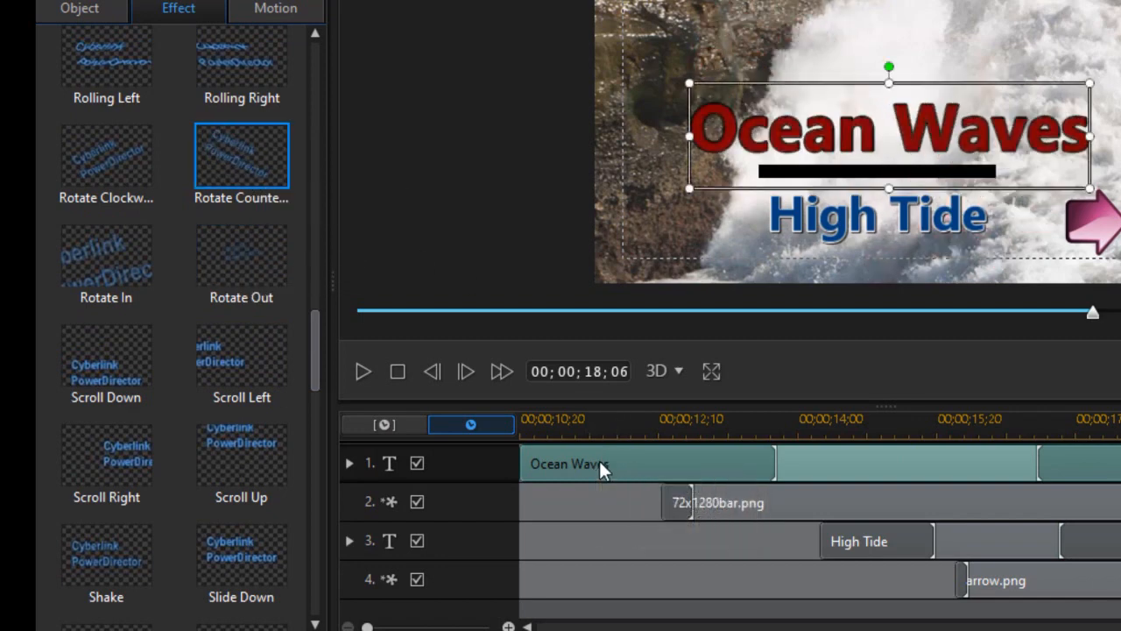
{"action": "mouse_move", "coordinate": [652, 469]}
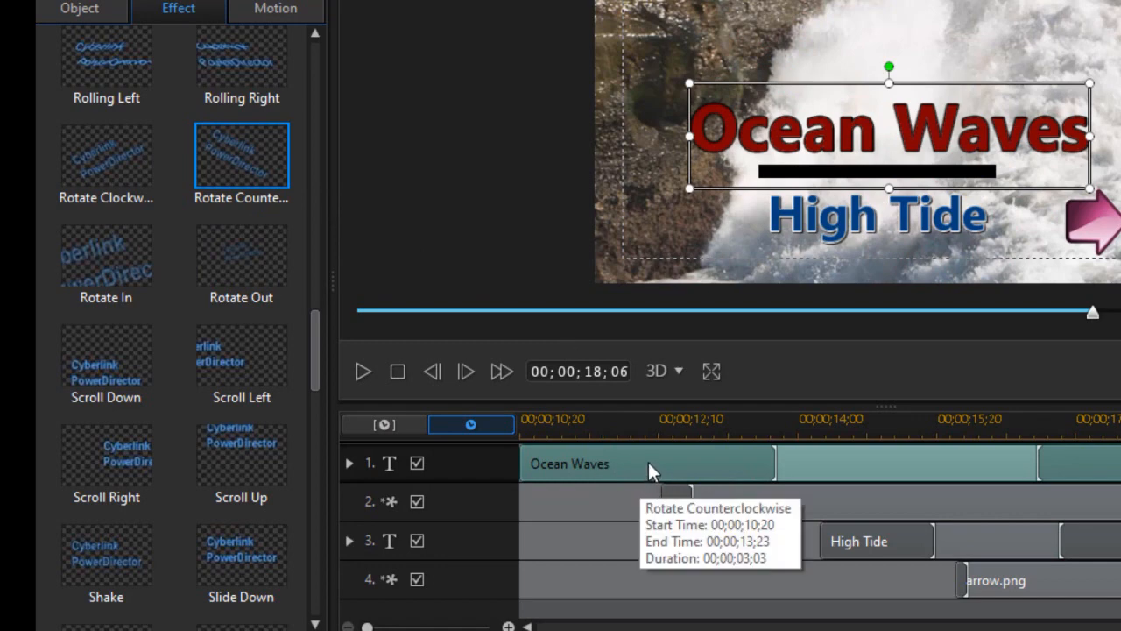
{"action": "mouse_move", "coordinate": [848, 478]}
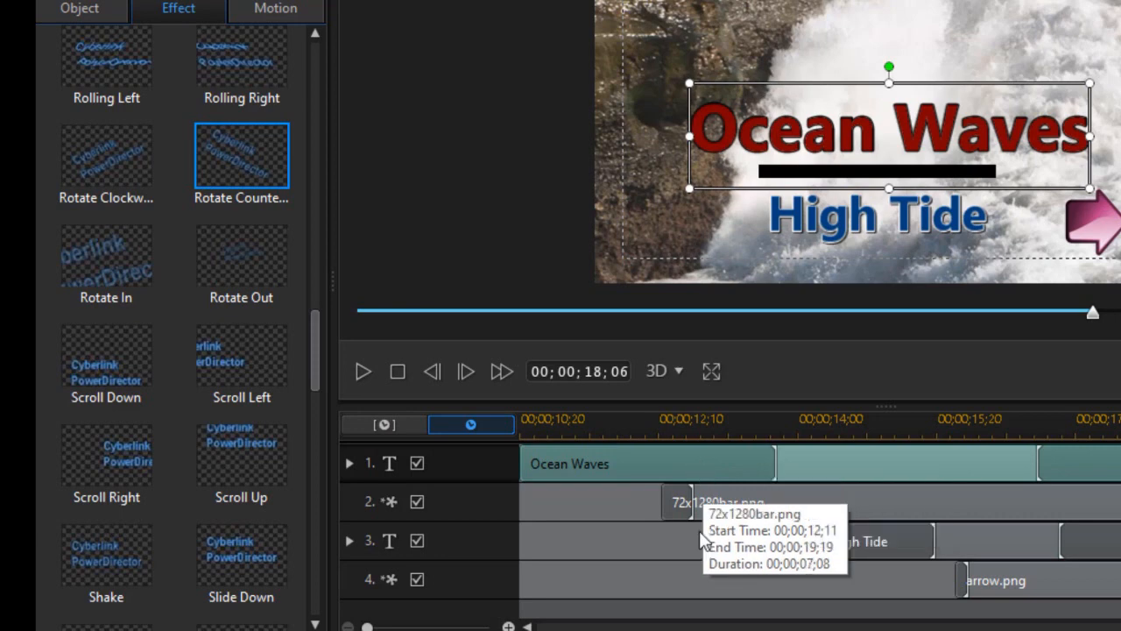
{"action": "mouse_move", "coordinate": [586, 498]}
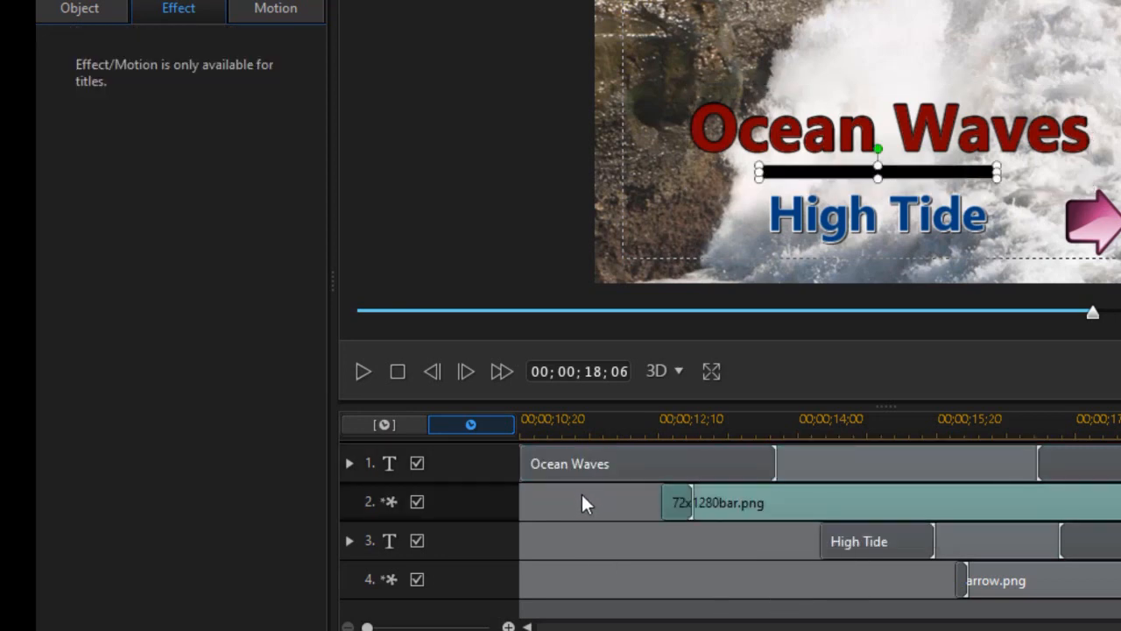
{"action": "mouse_move", "coordinate": [802, 508]}
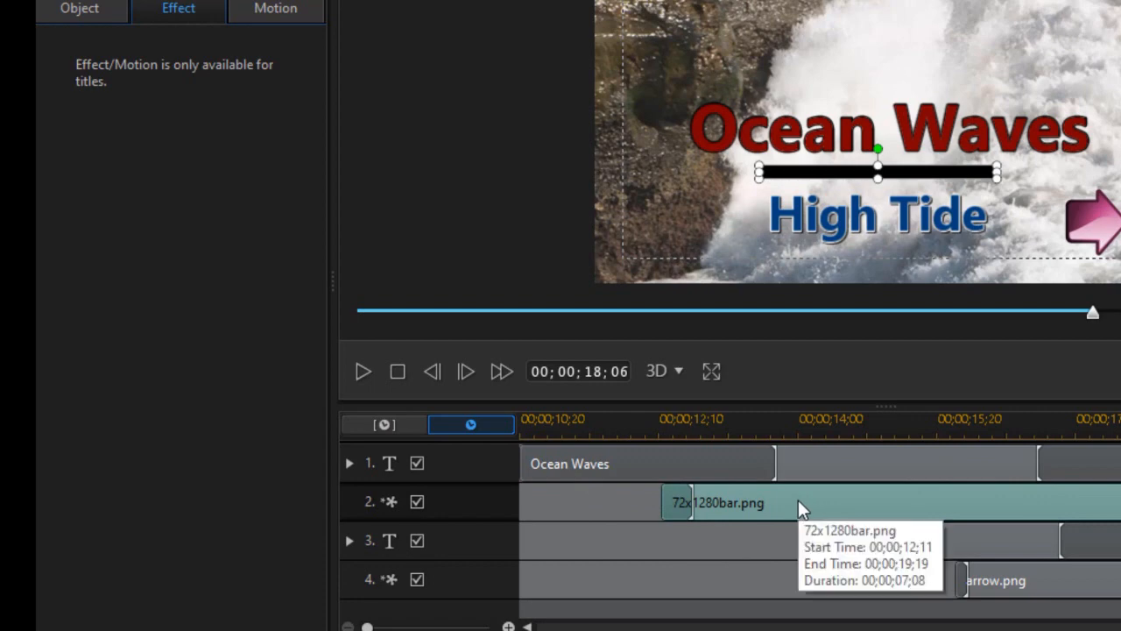
{"action": "mouse_move", "coordinate": [769, 487]}
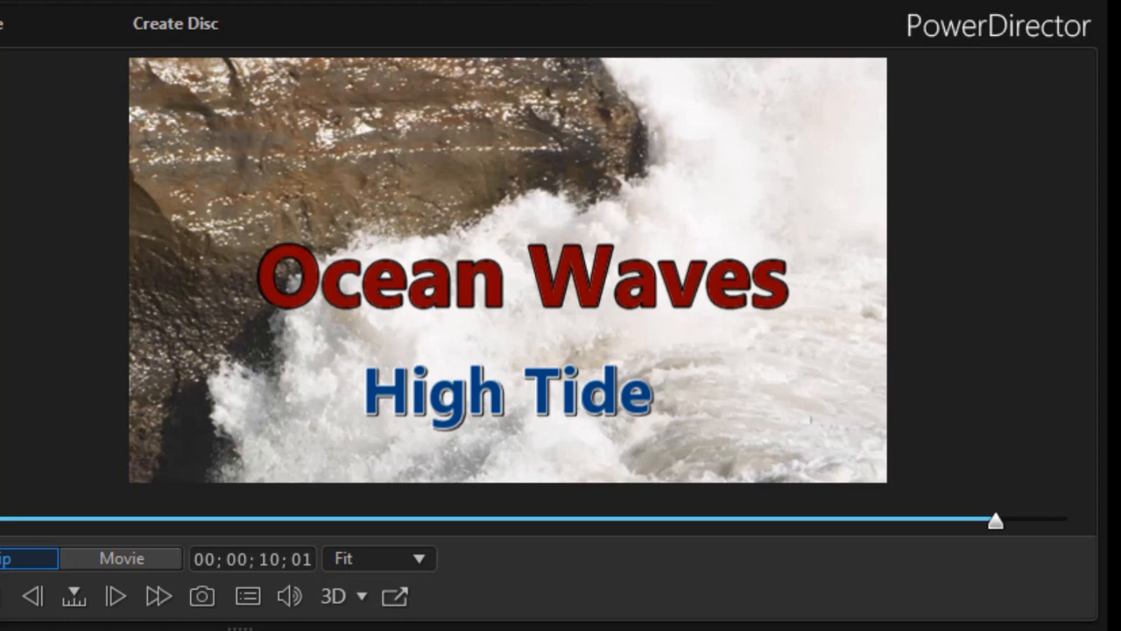
- Scrub the preview through and past the Ocean Waves title over the waves footage
{"action": "left_click_drag", "start_coordinate": [996, 521], "coordinate": [878, 521]}
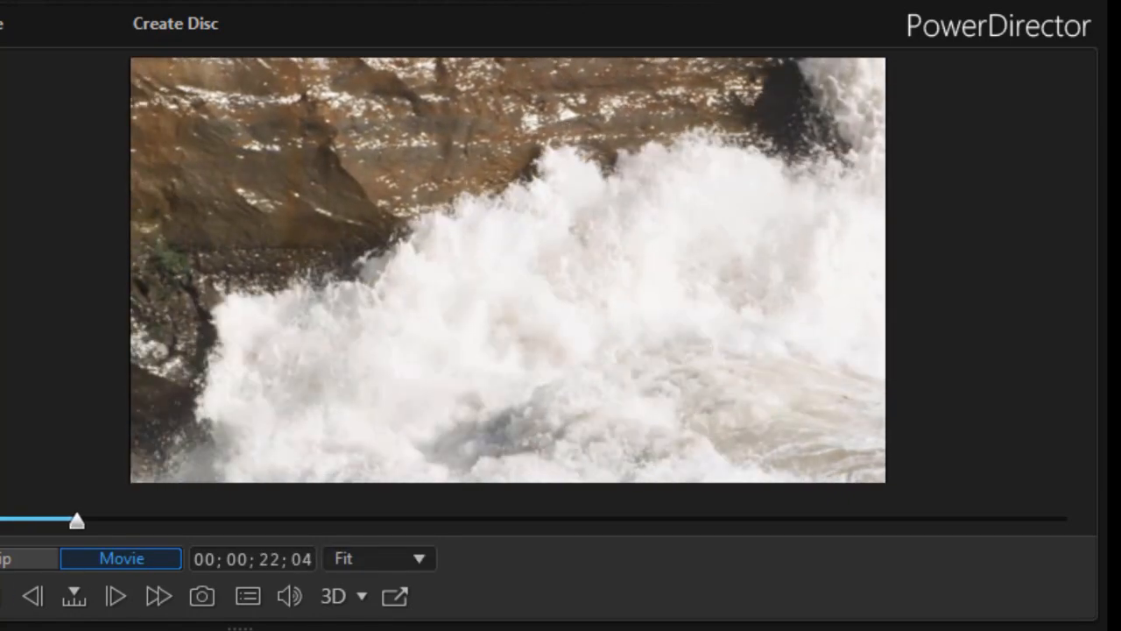
{"action": "left_click_drag", "start_coordinate": [77, 521], "coordinate": [561, 521]}
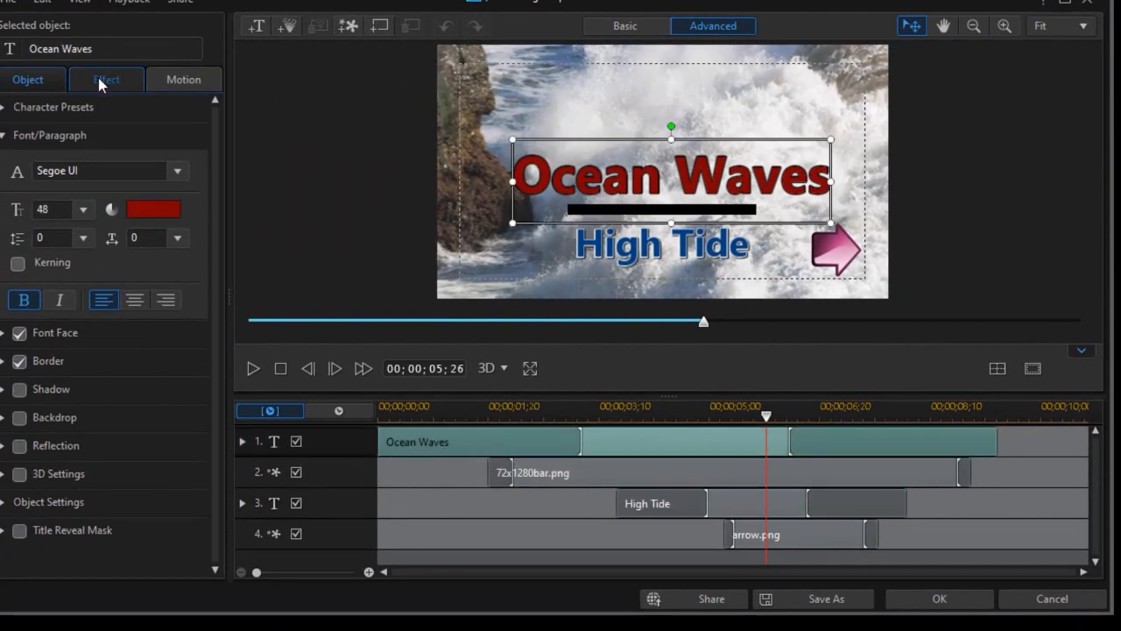
- Show the Ocean Waves title's Starting Effect choices on the Effect tab
{"action": "left_click", "coordinate": [106, 79]}
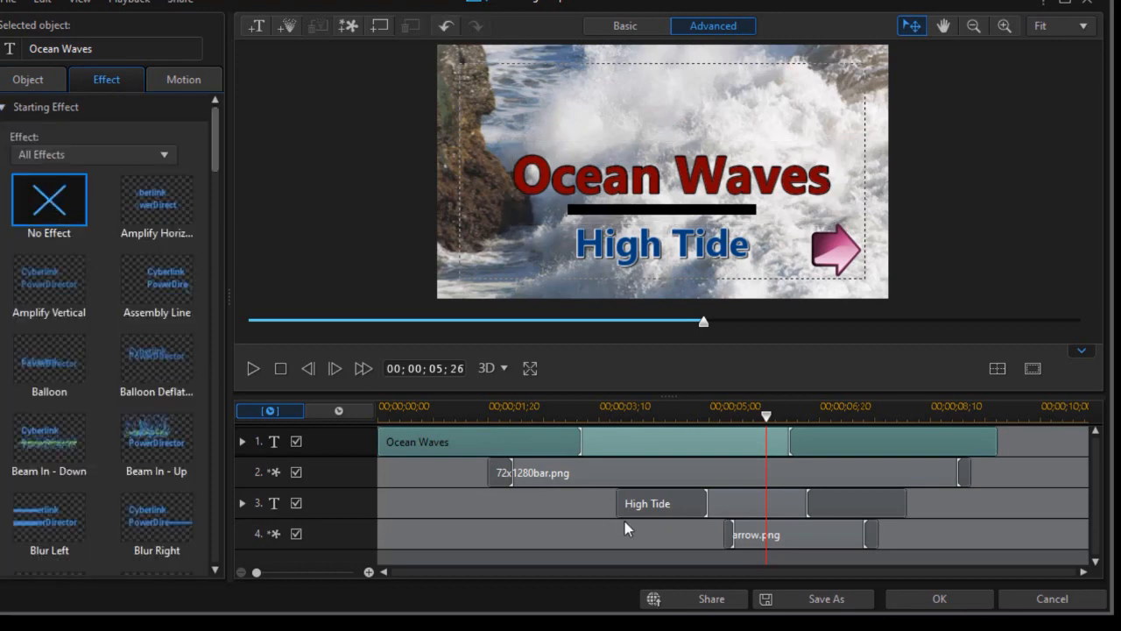
{"action": "left_click", "coordinate": [671, 175]}
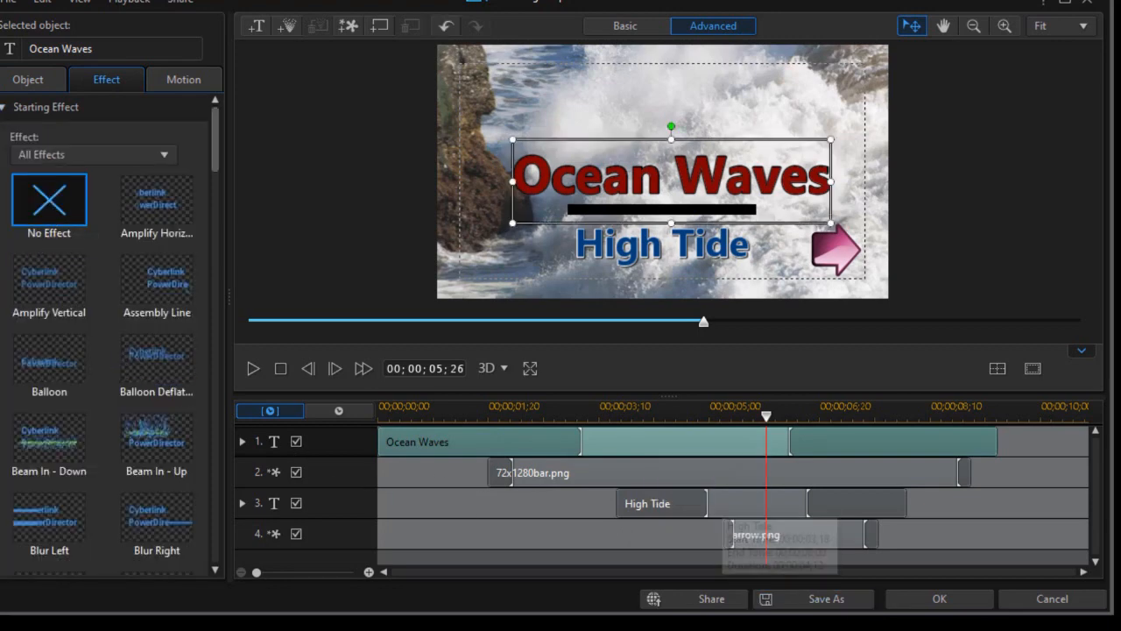